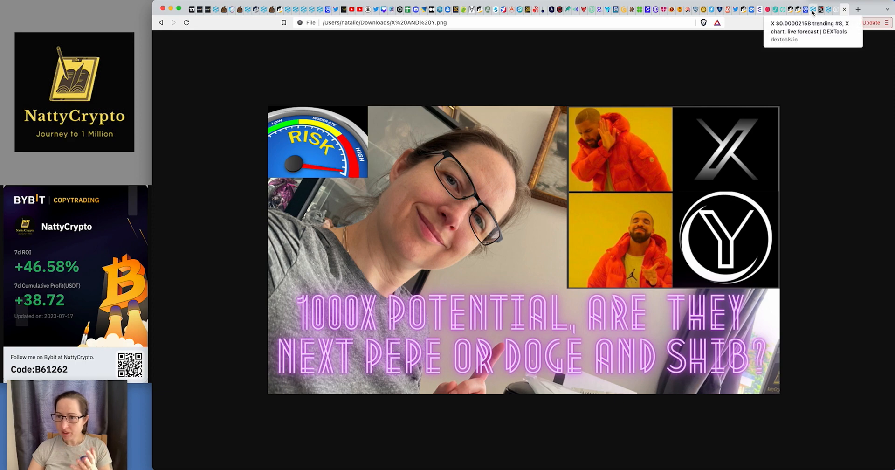
# Switch to the DEXTools X/WETH pair page to review its chart and pool info.
pyautogui.click(810, 10)
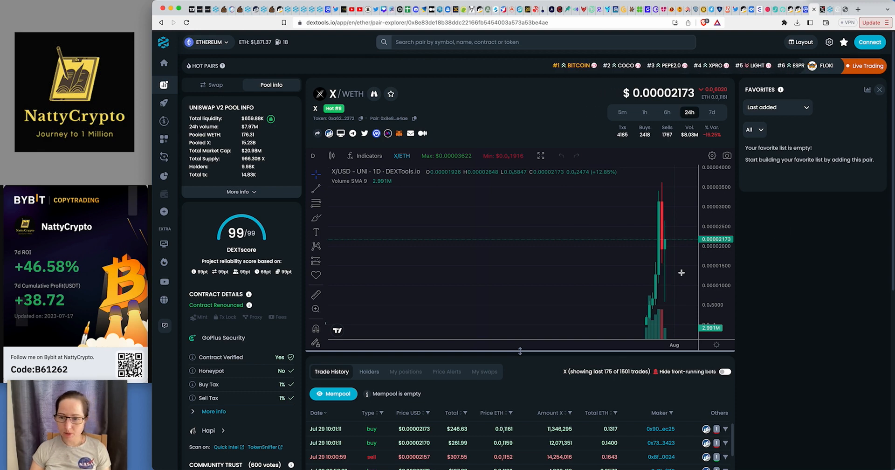
pyautogui.moveTo(649, 311)
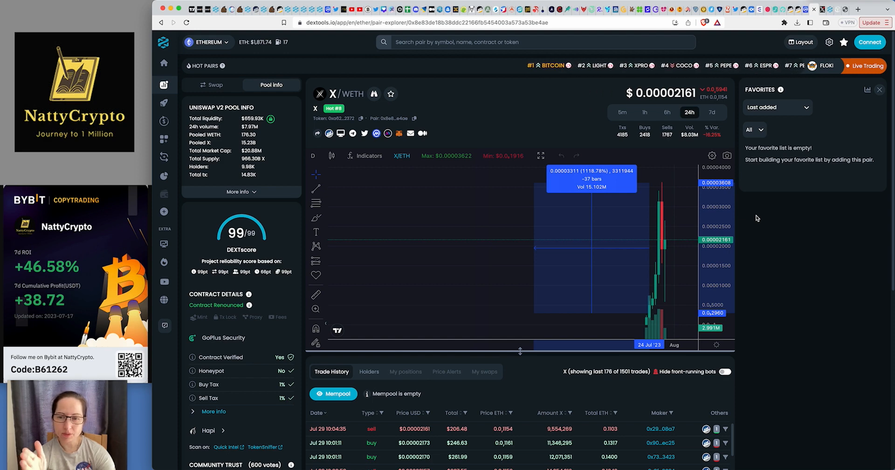
pyautogui.moveTo(446, 297)
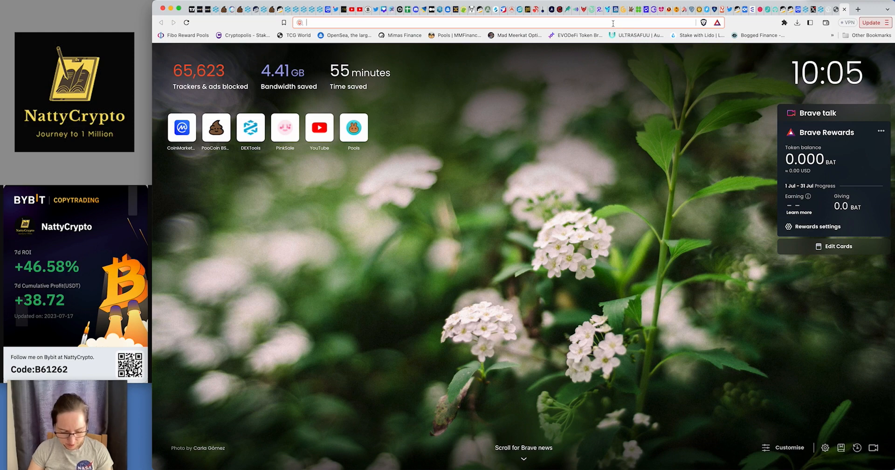
# Try loading DEXTools, then close the tab that hit the instance limit.
pyautogui.write('DEXTO')
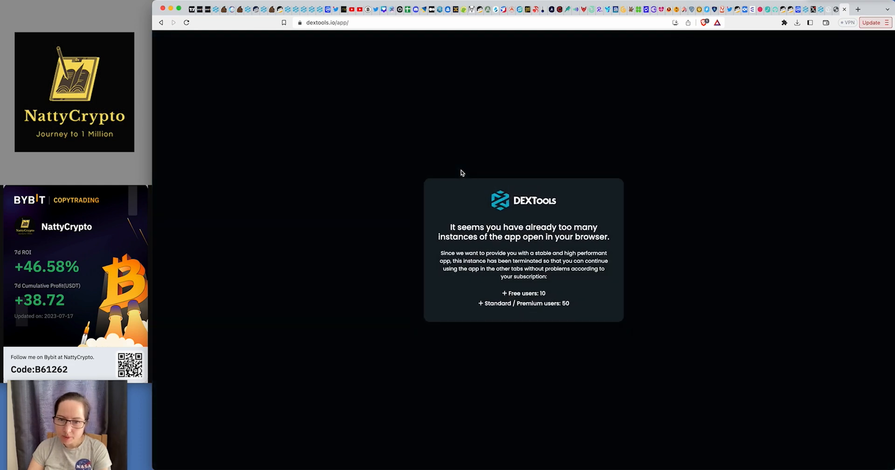
pyautogui.moveTo(464, 170)
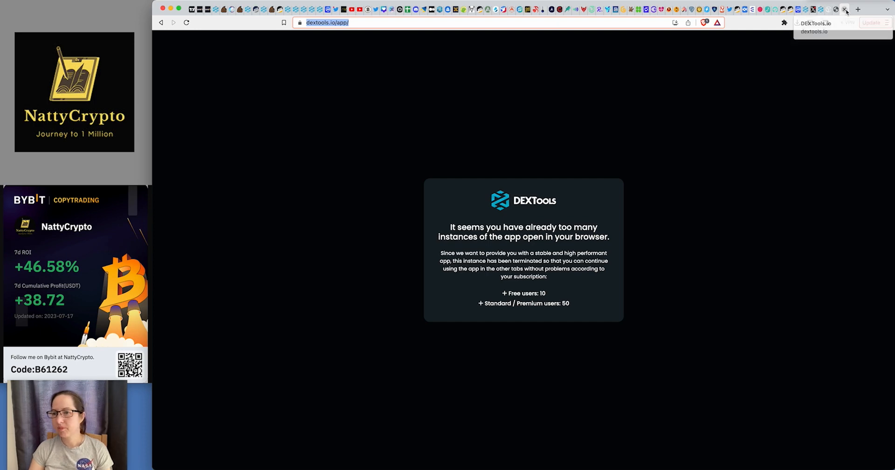
pyautogui.click(186, 22)
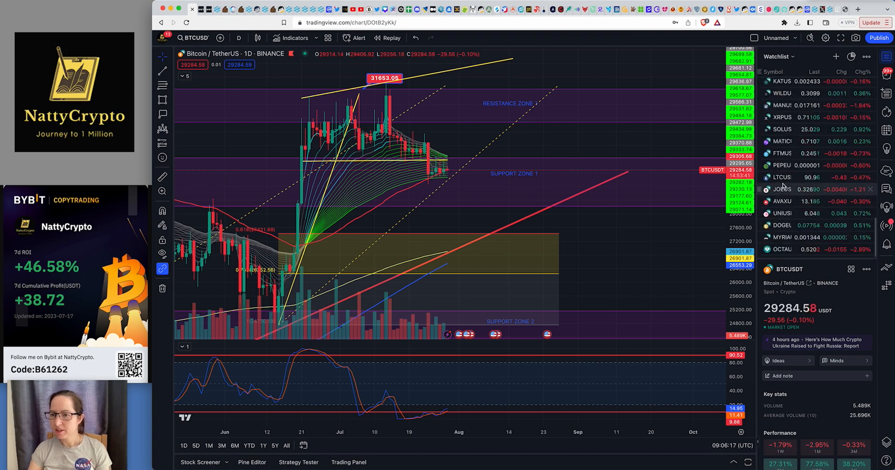
# Enlarge the X project's Twitter header photo after reviewing the BTCUSDT daily chart.
pyautogui.click(781, 165)
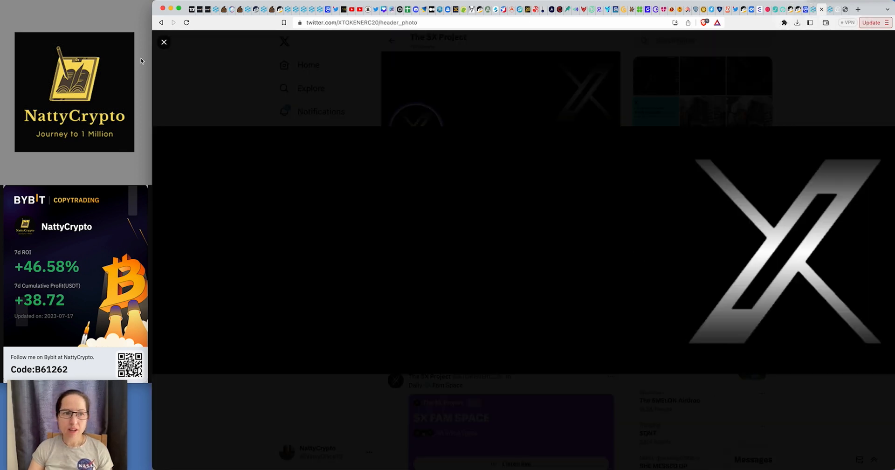
# Close the header photo and scroll to the pinned DEXTools post and chart tweets.
pyautogui.click(164, 42)
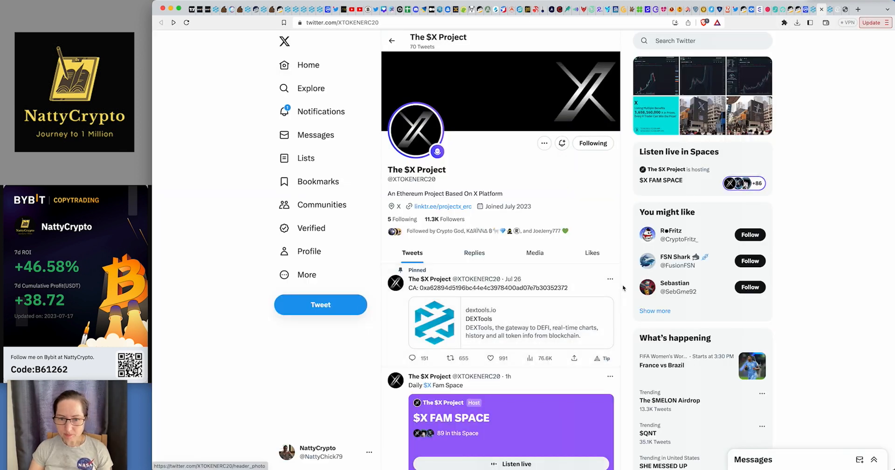
pyautogui.moveTo(623, 284)
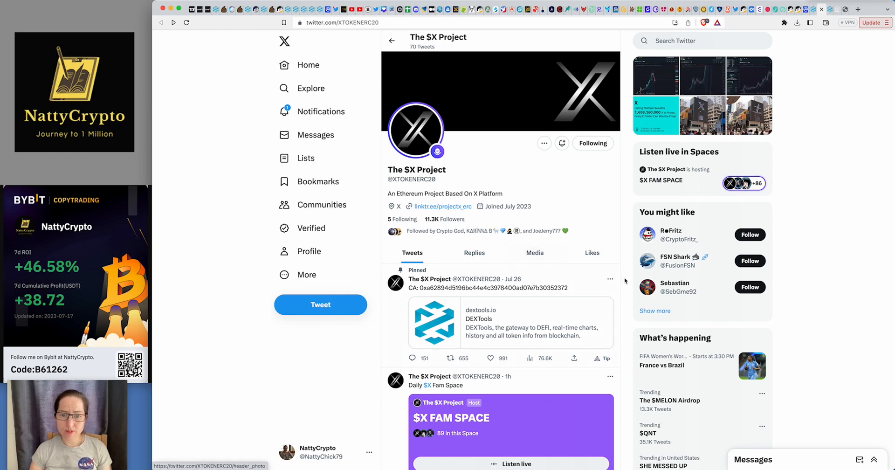
pyautogui.scroll(-3)
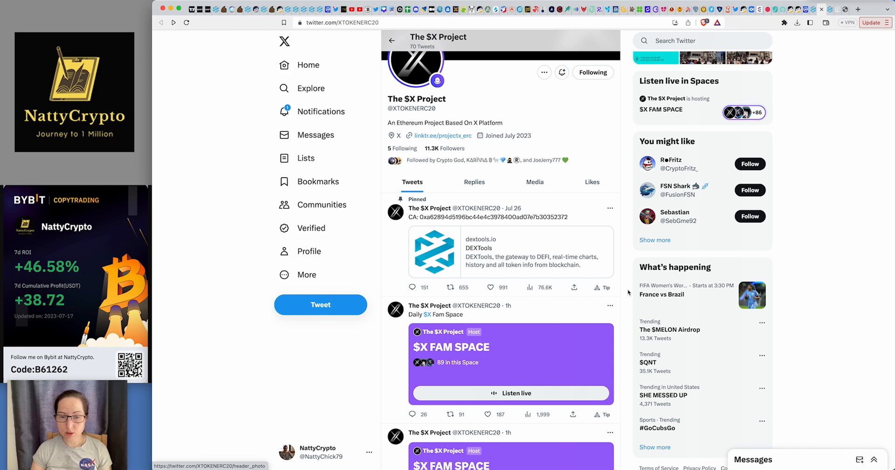
pyautogui.scroll(-3)
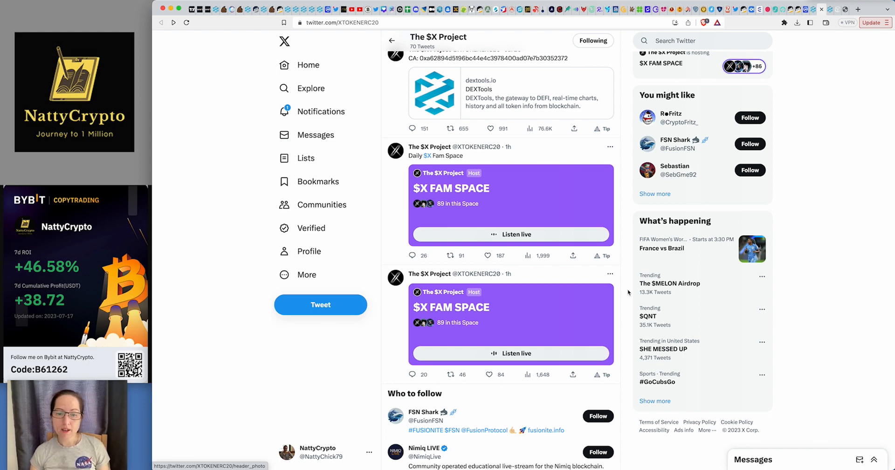
pyautogui.scroll(-3)
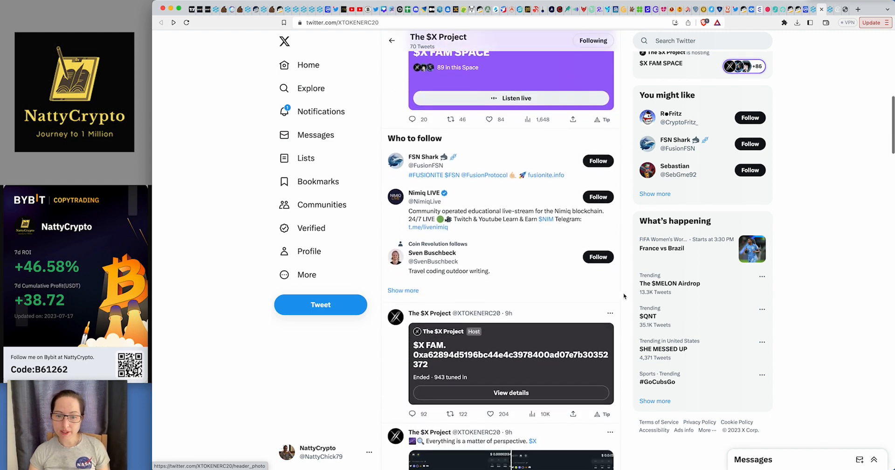
pyautogui.scroll(-3)
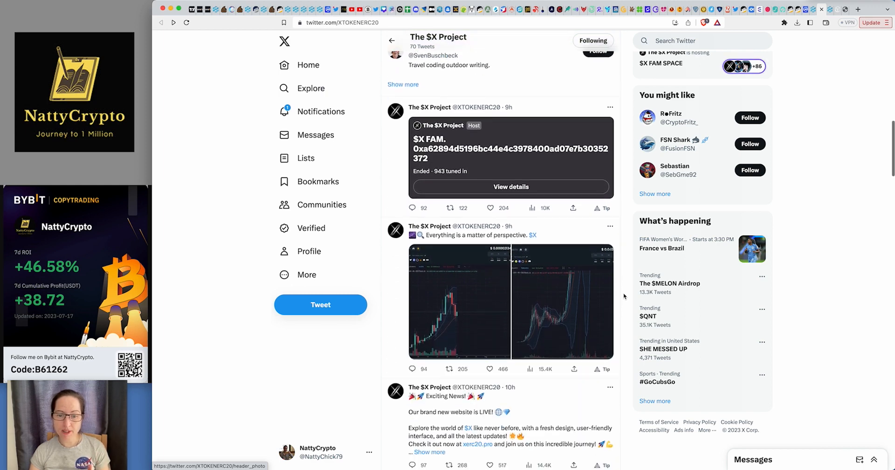
pyautogui.scroll(-3)
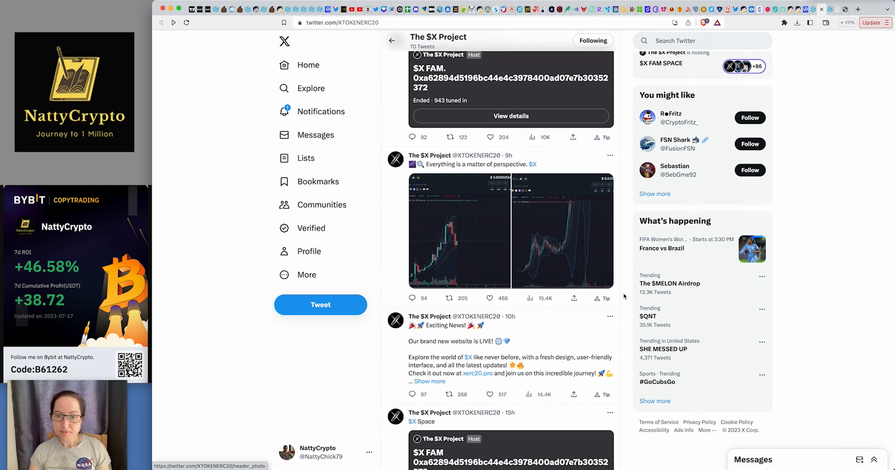
# View the perspective tweet's X/WETH and PEPE/WETH chart images, then close the viewer.
pyautogui.click(457, 227)
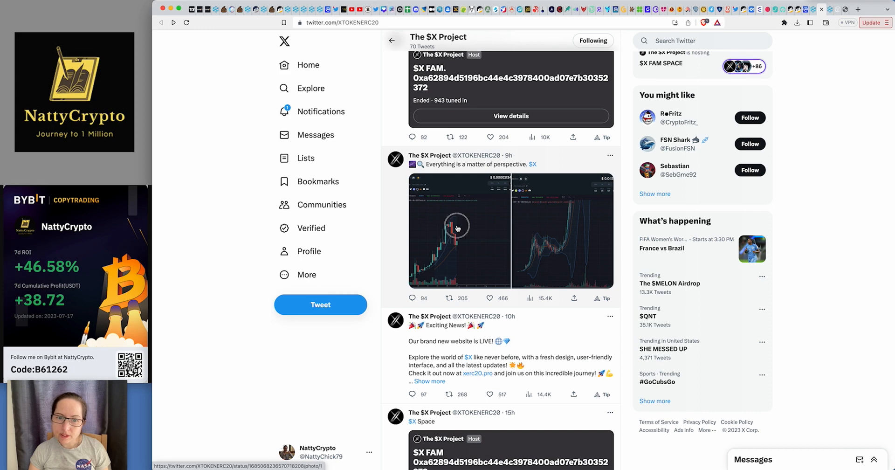
pyautogui.click(456, 228)
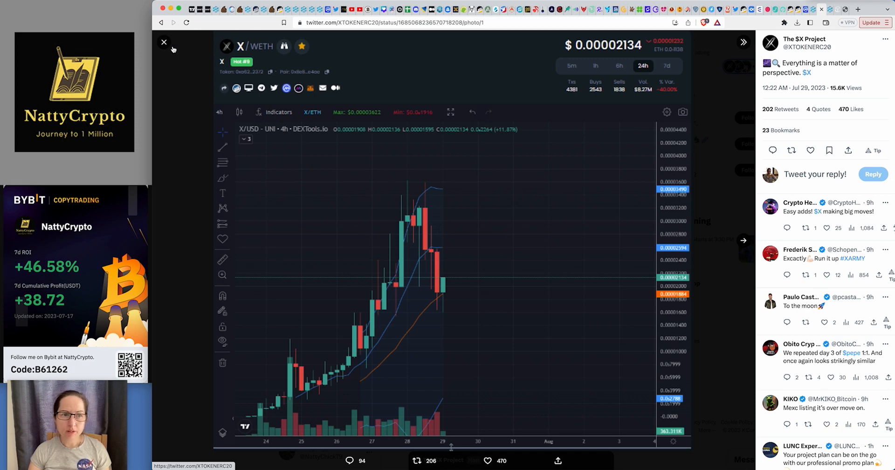
pyautogui.click(164, 43)
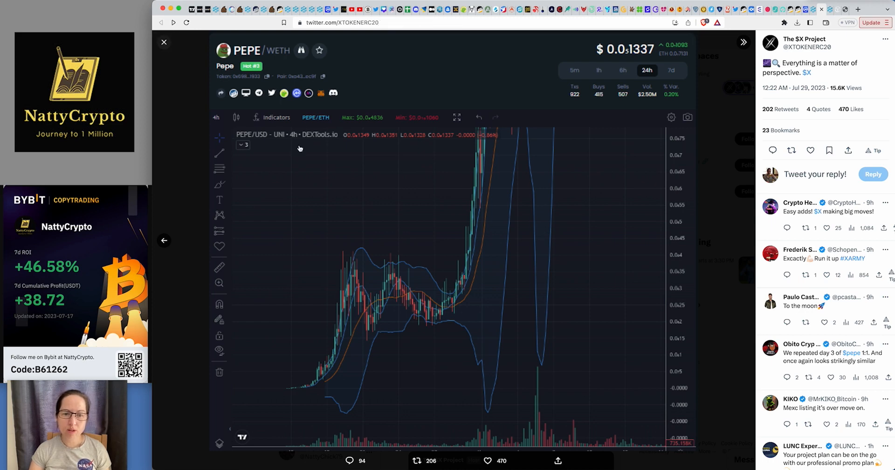
pyautogui.click(163, 41)
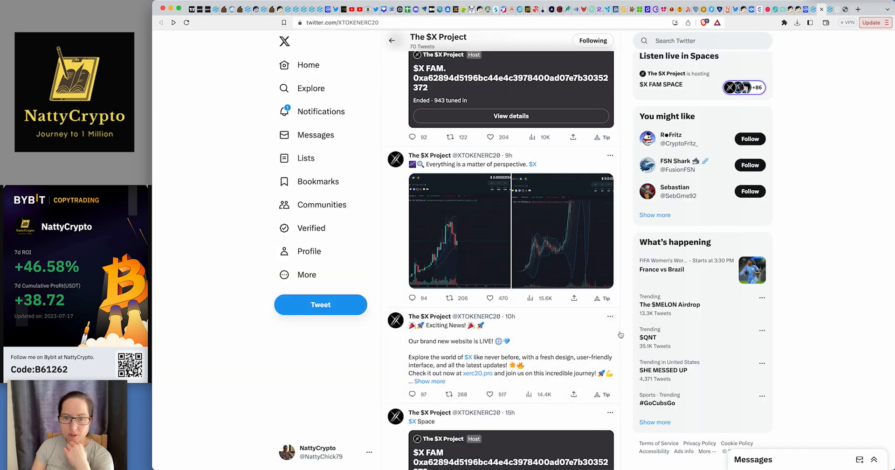
# Scroll past the BitMart giveaway tweets down to the Hong Kong billboard posts.
pyautogui.scroll(-3)
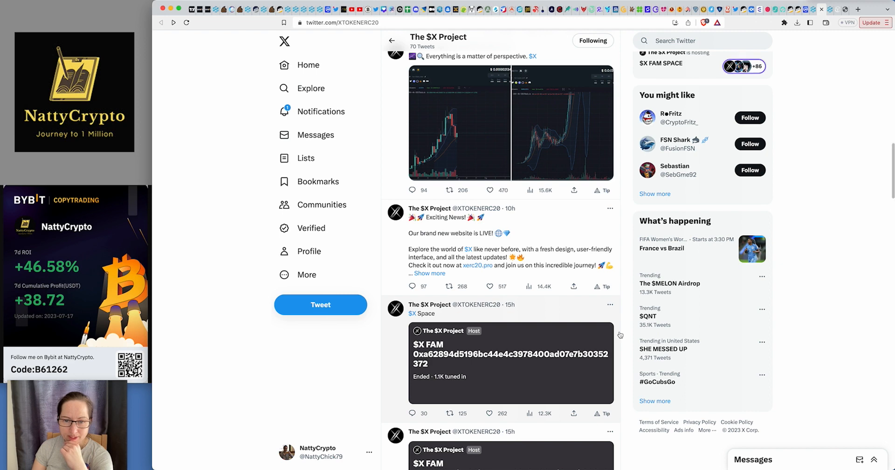
pyautogui.scroll(-3)
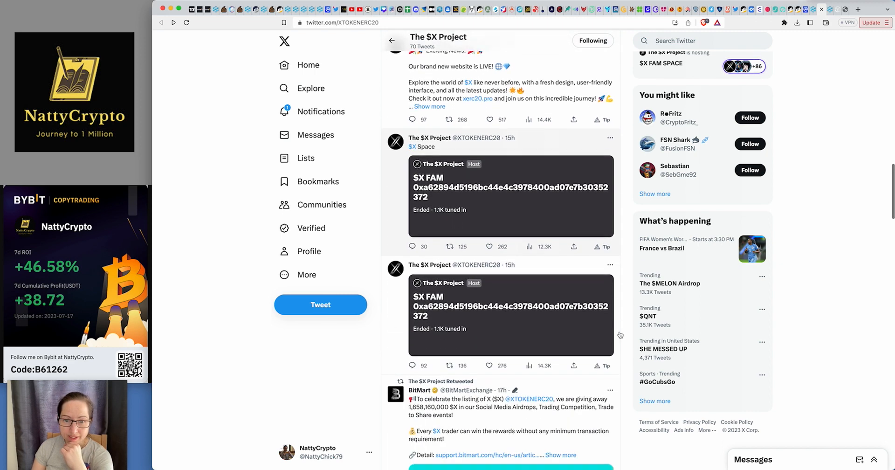
pyautogui.scroll(-3)
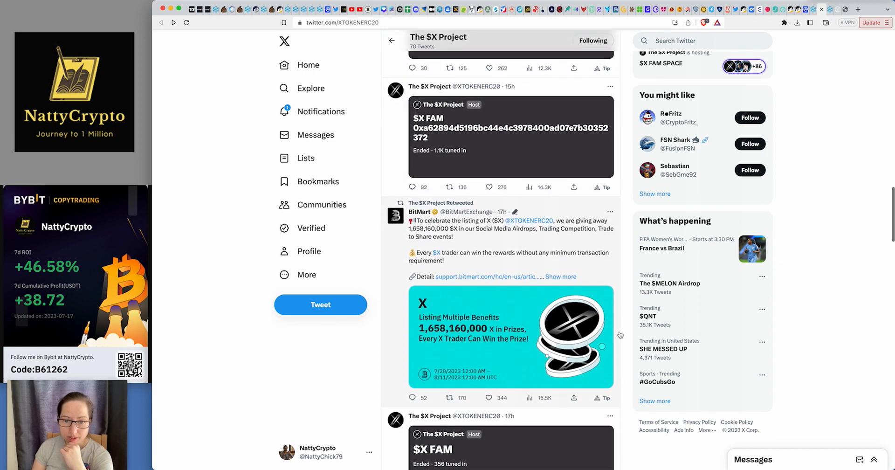
pyautogui.scroll(-3)
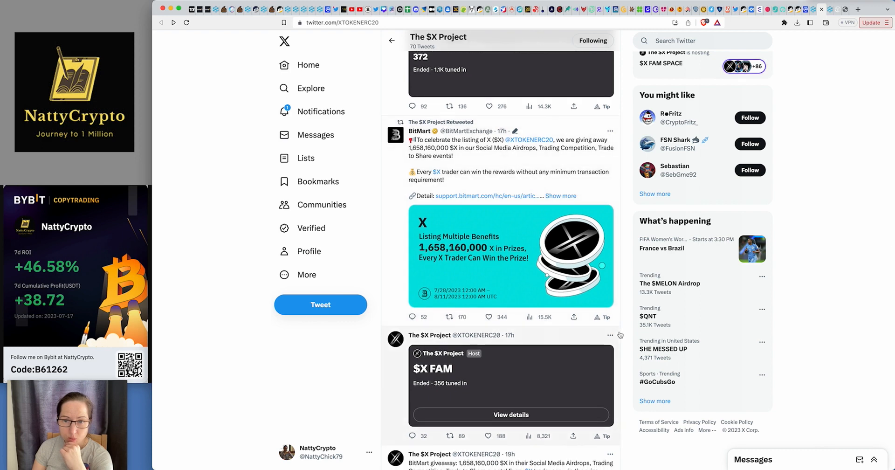
pyautogui.scroll(-3)
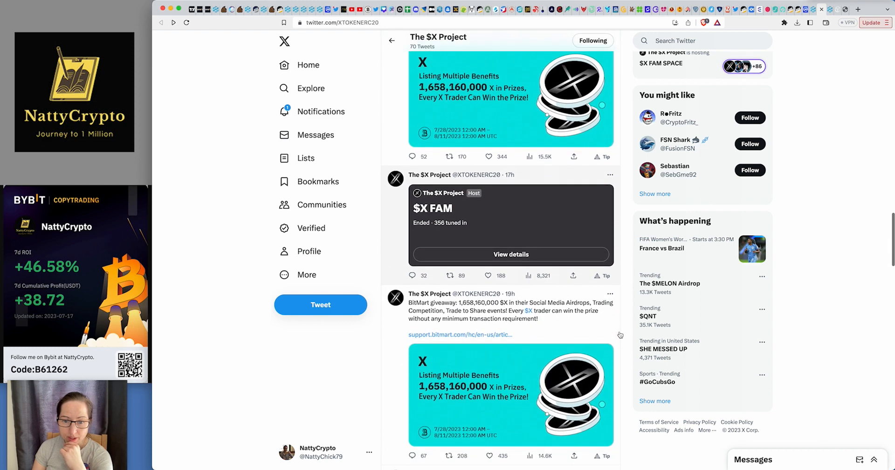
pyautogui.scroll(-3)
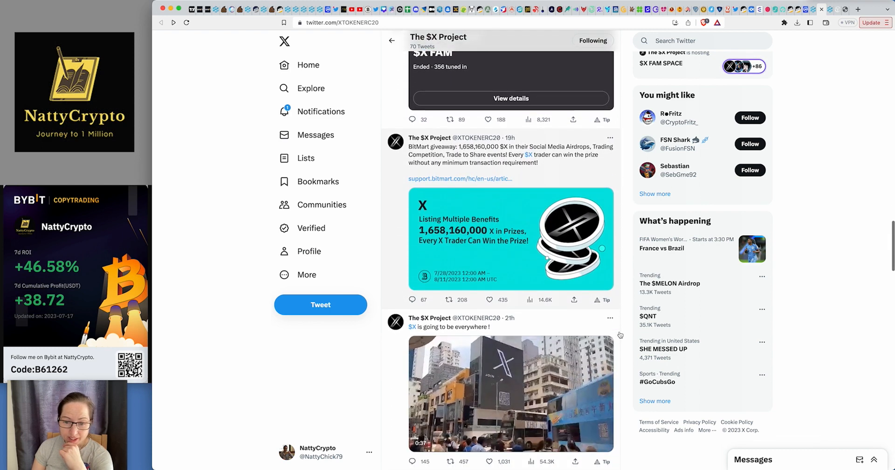
pyautogui.scroll(-3)
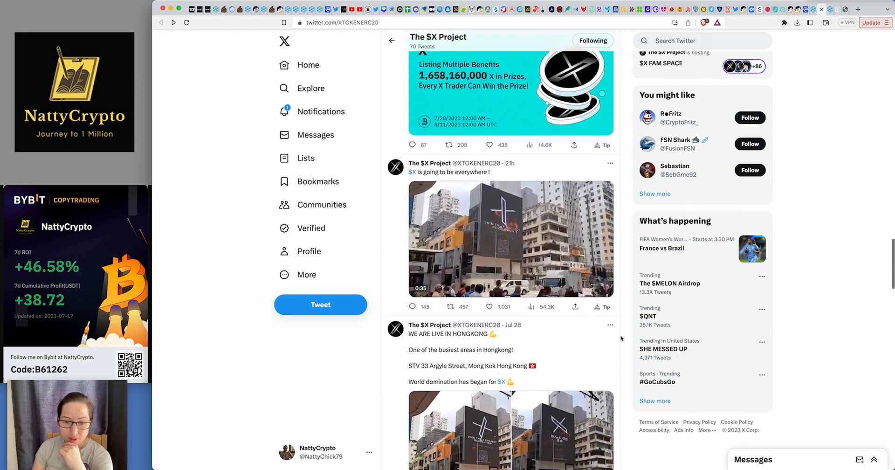
pyautogui.scroll(-3)
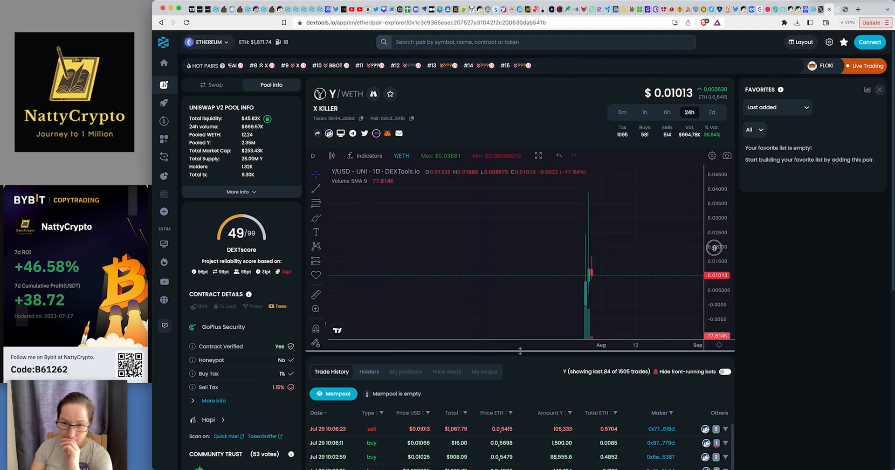
pyautogui.moveTo(596, 284)
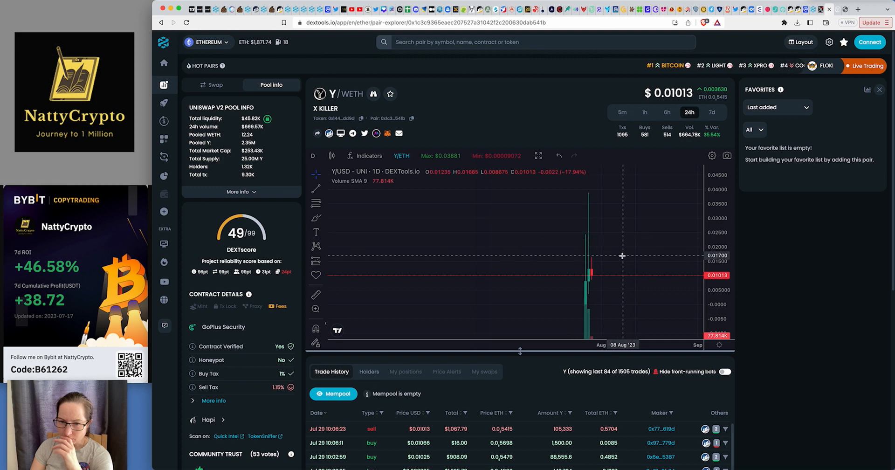
pyautogui.moveTo(649, 254)
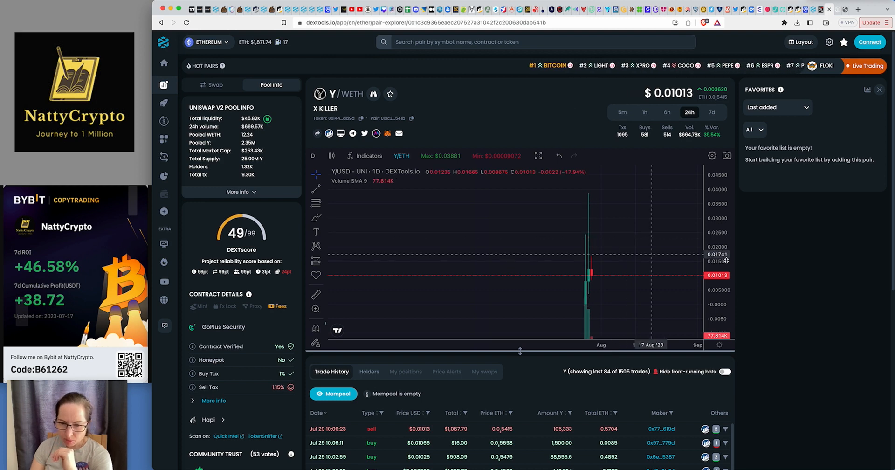
# Scroll through the X Killer Y/WETH trade history and token description.
pyautogui.scroll(-3)
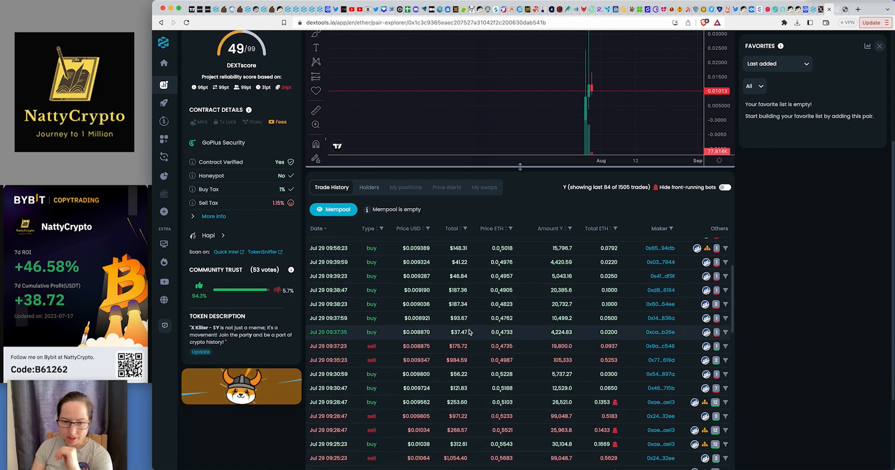
pyautogui.scroll(-3)
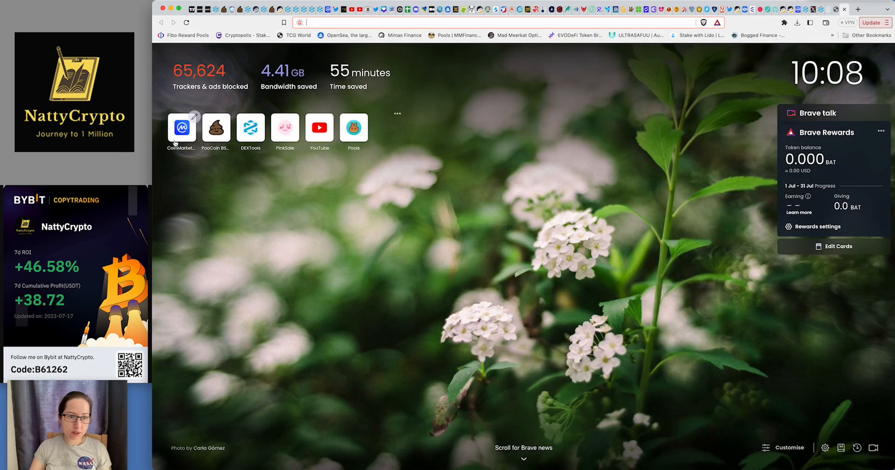
# Open CoinMarketCap and scroll the rankings past rank 80, including PEPE.
pyautogui.click(181, 128)
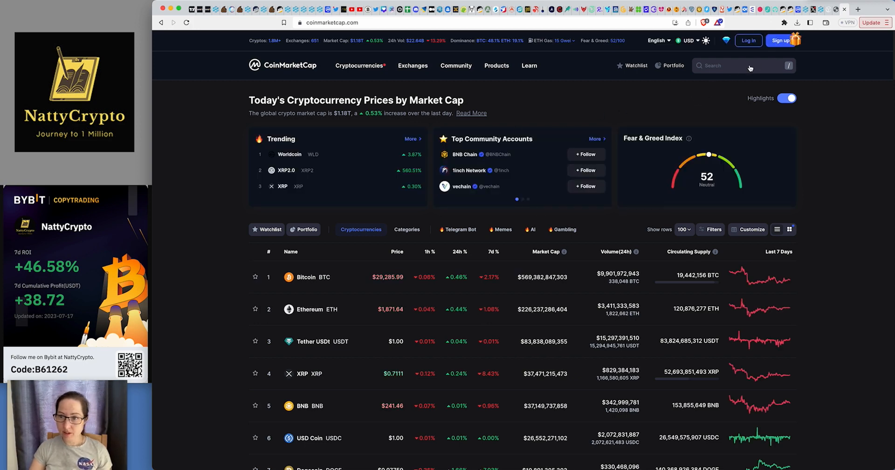
pyautogui.scroll(-3)
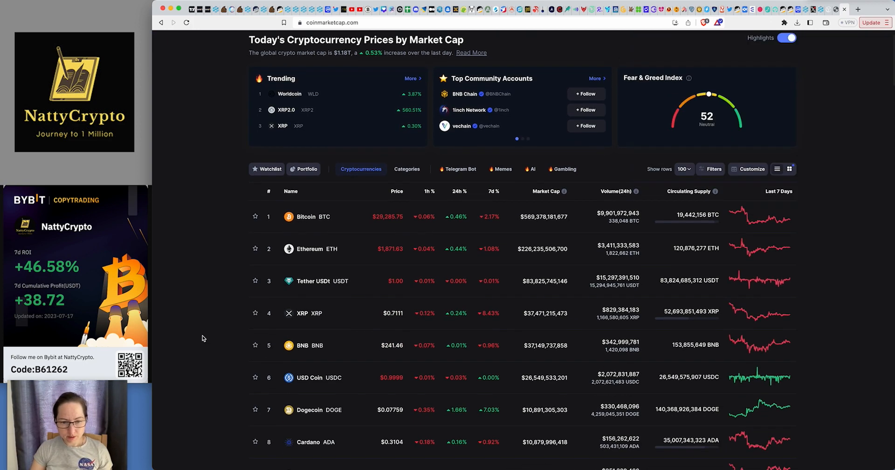
pyautogui.scroll(-3)
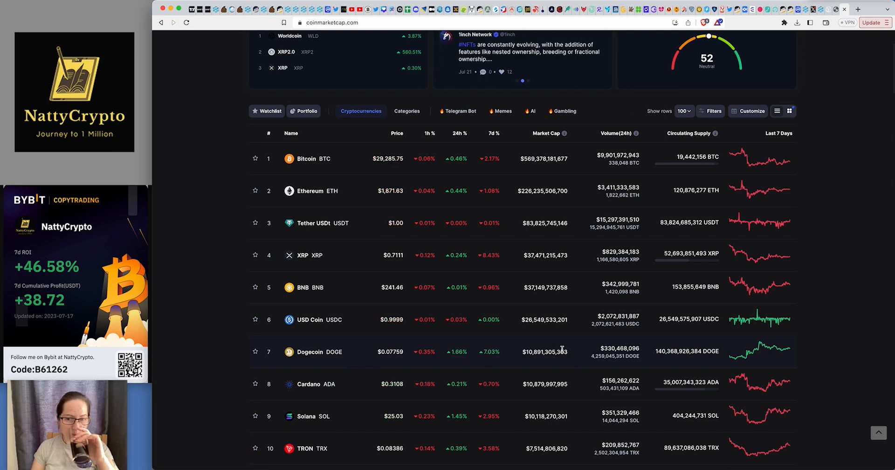
pyautogui.scroll(-3)
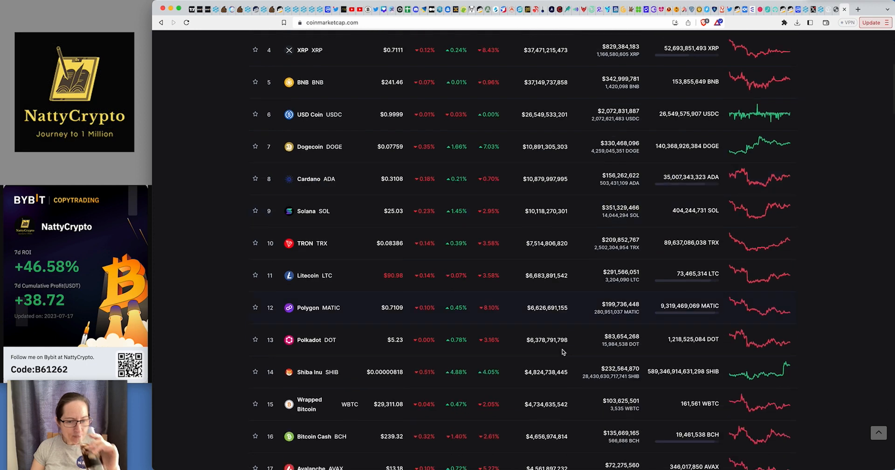
pyautogui.scroll(-3)
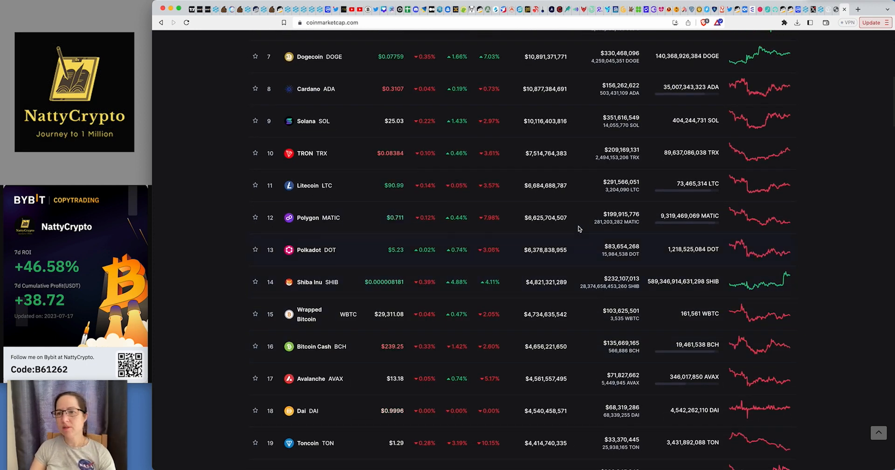
pyautogui.scroll(3)
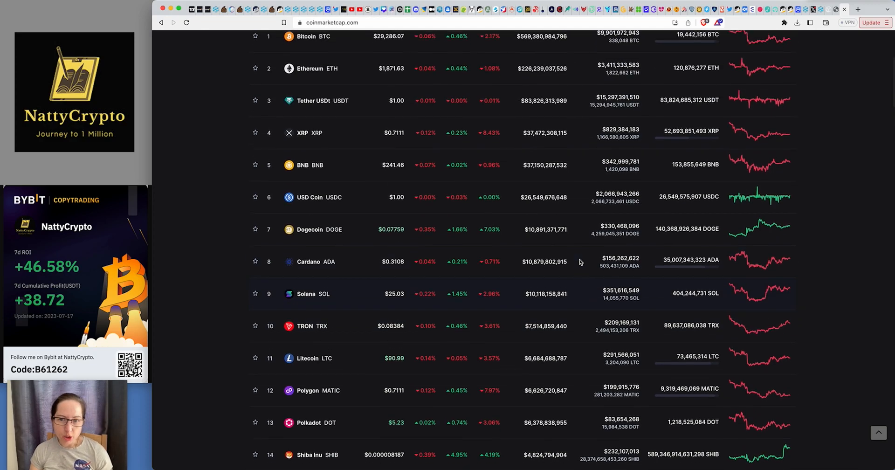
pyautogui.scroll(-3)
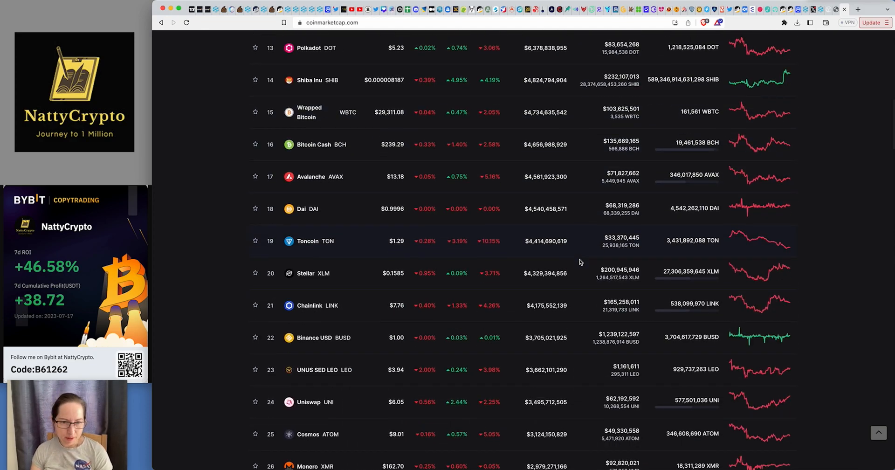
pyautogui.scroll(-3)
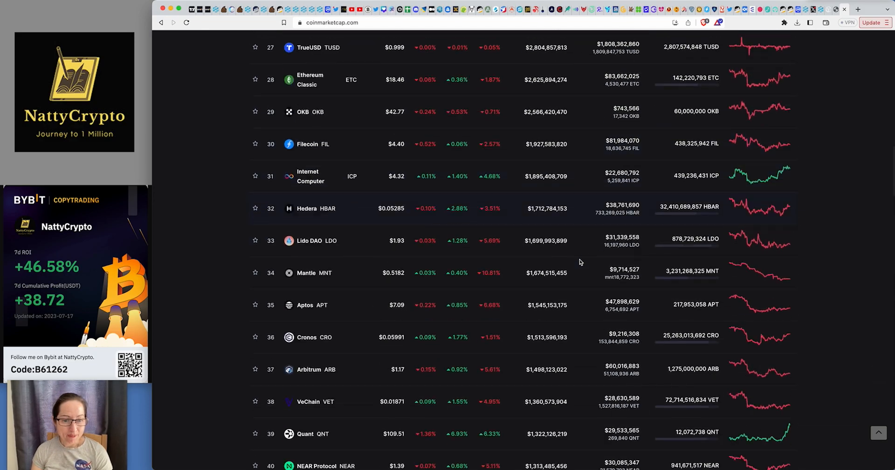
pyautogui.scroll(-3)
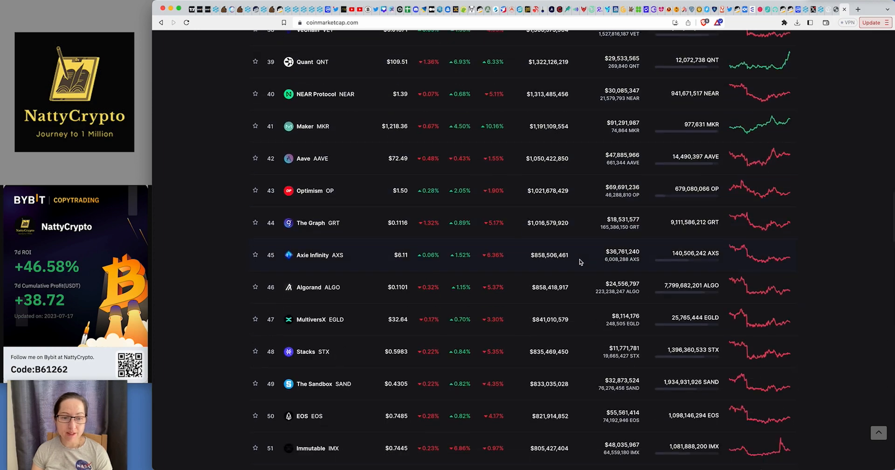
pyautogui.scroll(-3)
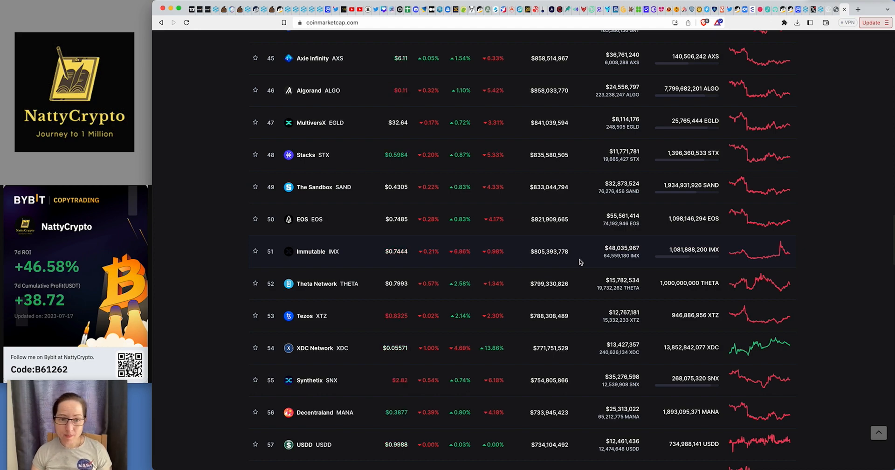
pyautogui.scroll(-3)
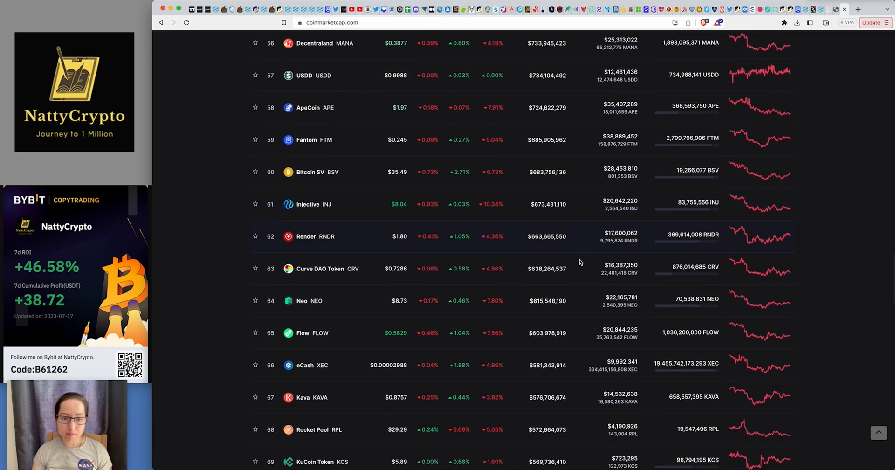
pyautogui.scroll(-3)
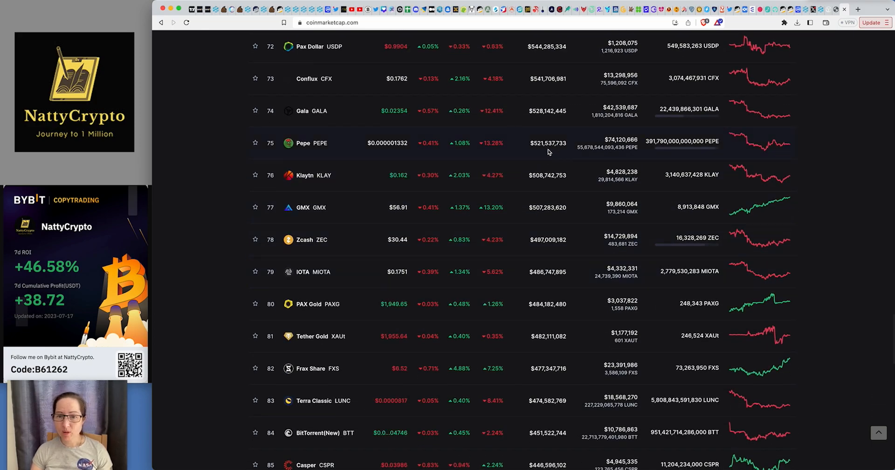
pyautogui.scroll(3)
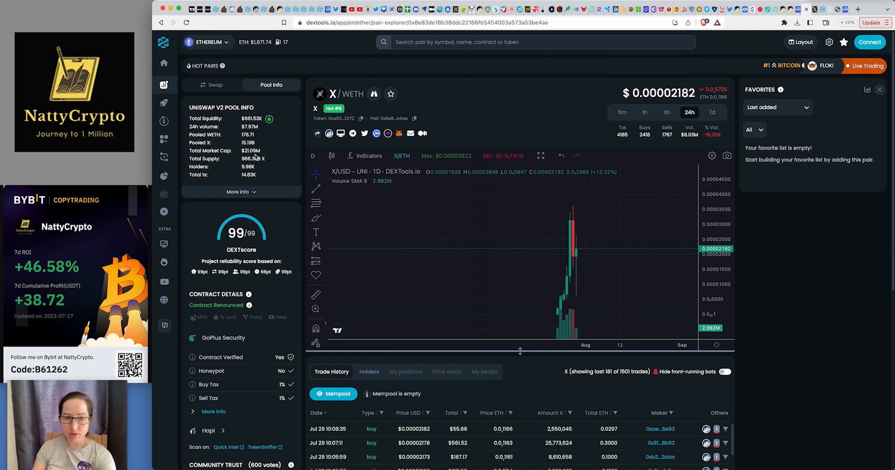
# In Calculator, clear it and divide one billion by the amount, giving about 47.62.
pyautogui.click(747, 465)
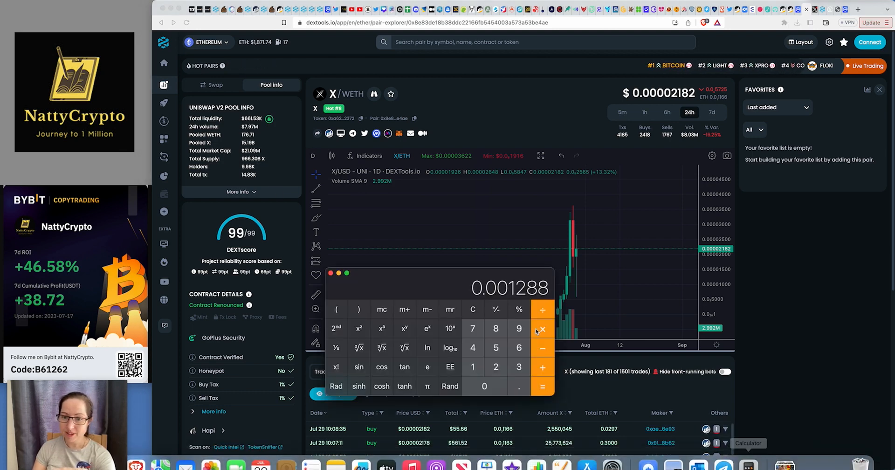
pyautogui.click(472, 308)
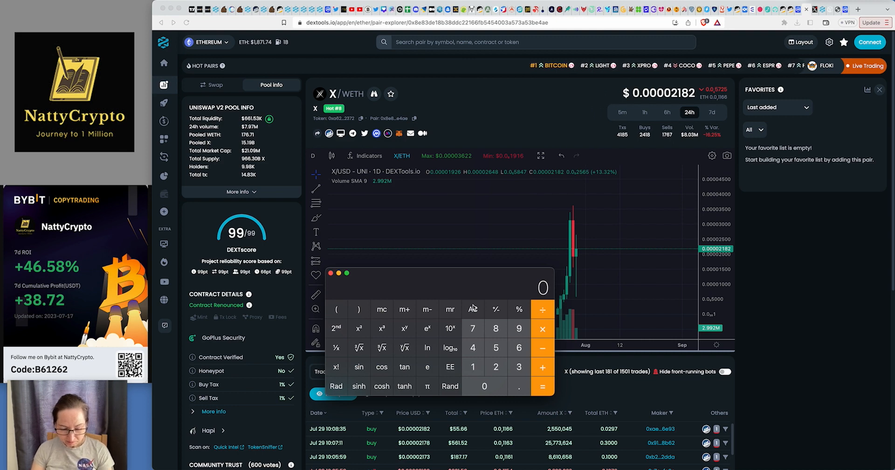
pyautogui.click(472, 366)
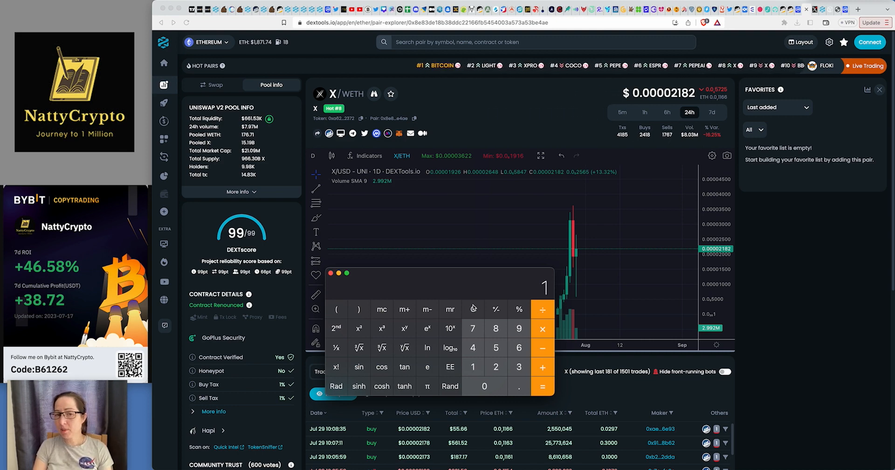
pyautogui.click(484, 386)
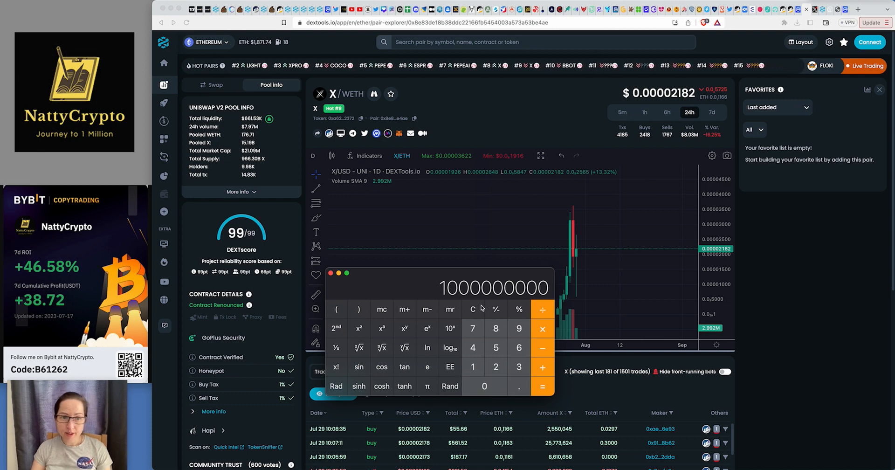
pyautogui.click(541, 310)
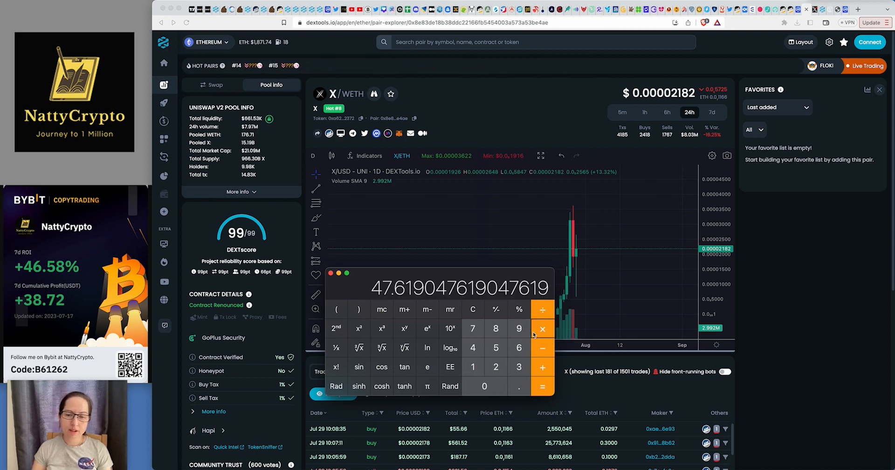
pyautogui.click(540, 386)
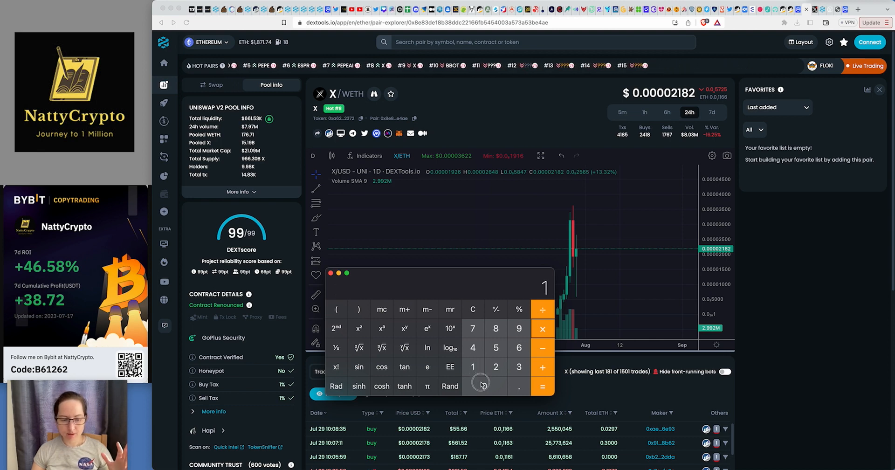
pyautogui.click(541, 388)
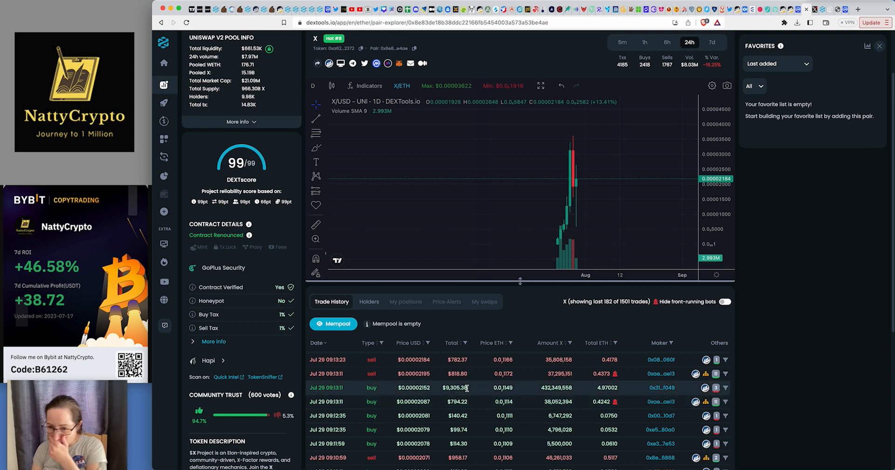
pyautogui.moveTo(488, 390)
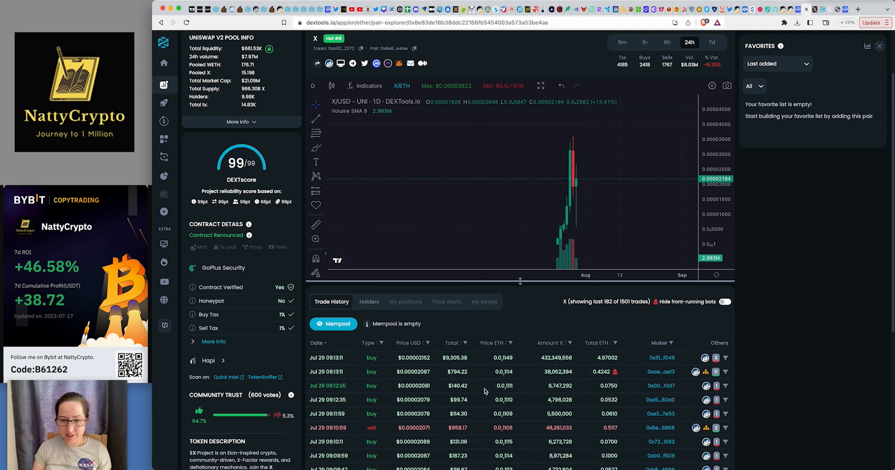
# Scroll the X/WETH trade history back to earlier trades.
pyautogui.scroll(-3)
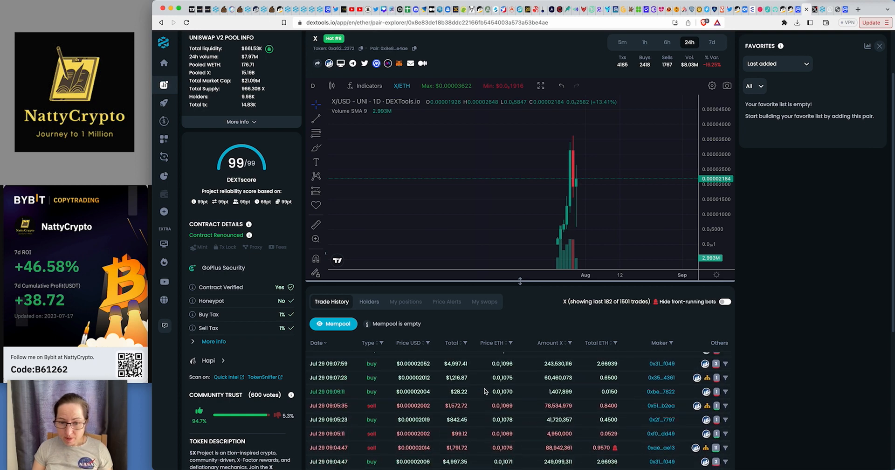
pyautogui.scroll(-3)
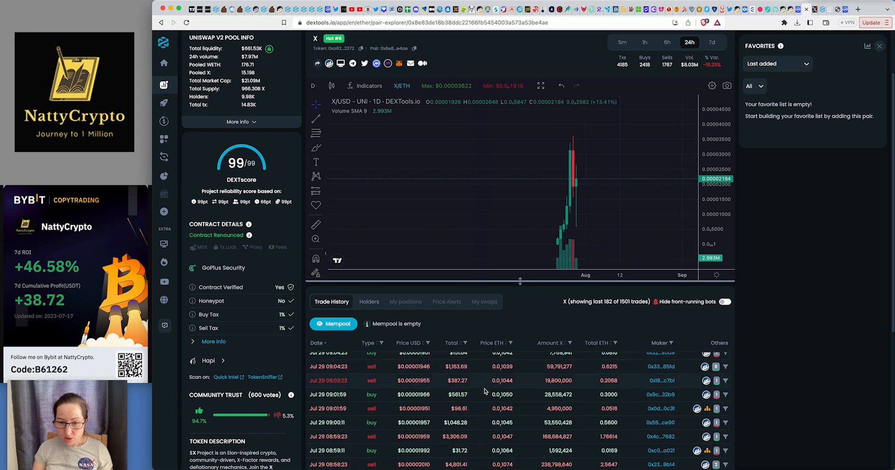
pyautogui.scroll(-3)
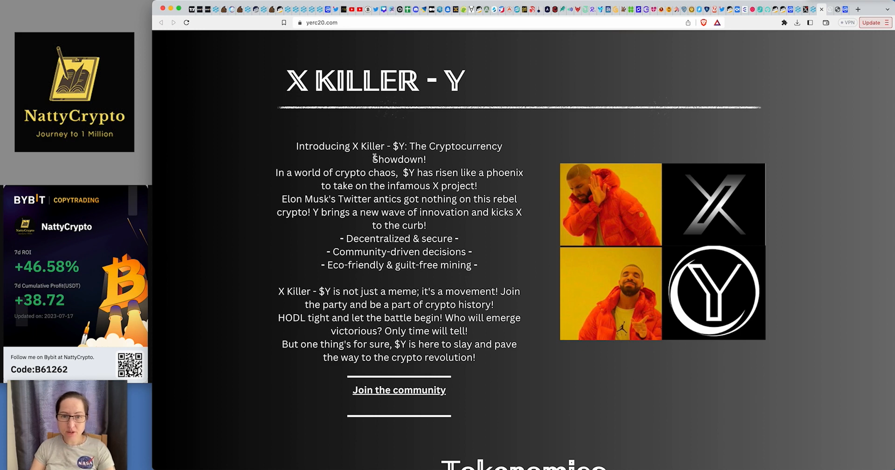
pyautogui.moveTo(433, 159)
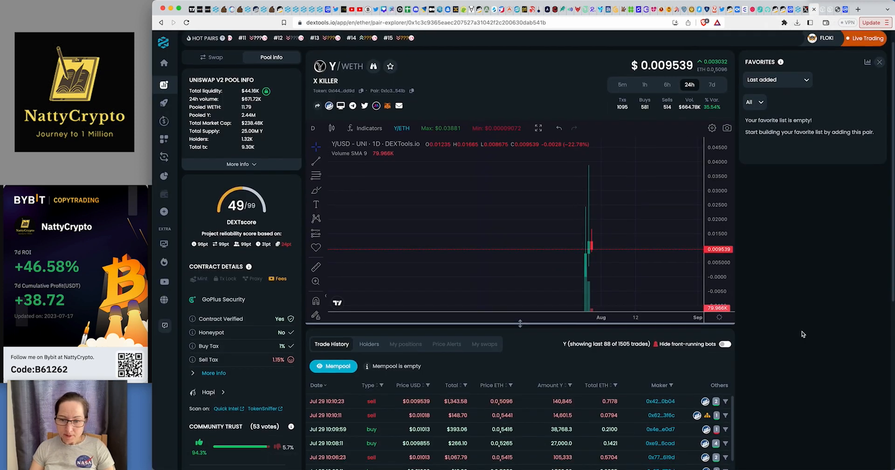
# Scroll back through older trades in DEXTools' Y/WETH 'X Killer' trade history.
pyautogui.scroll(-3)
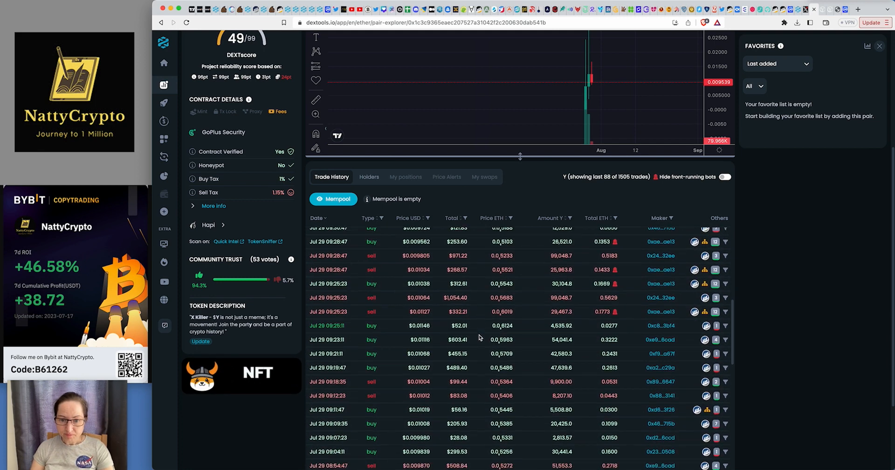
pyautogui.scroll(-3)
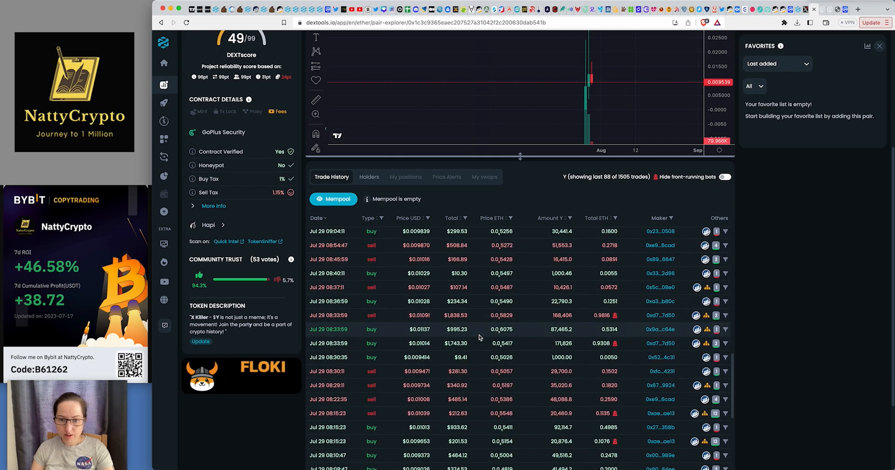
pyautogui.scroll(-3)
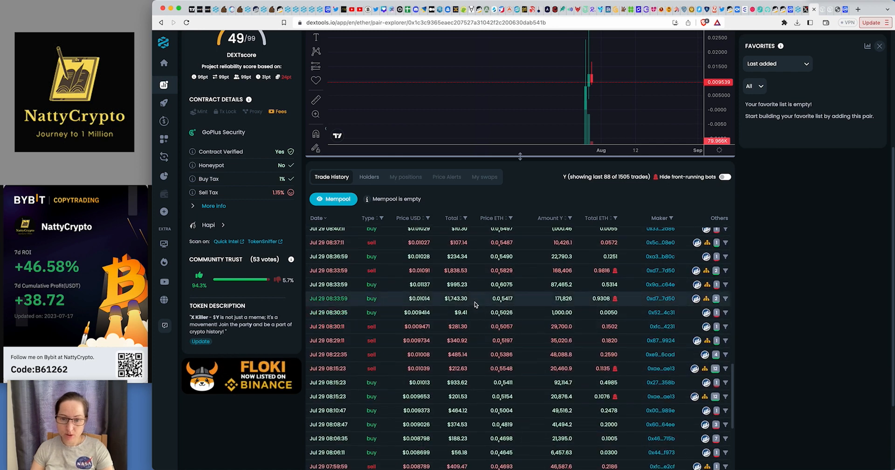
pyautogui.scroll(-3)
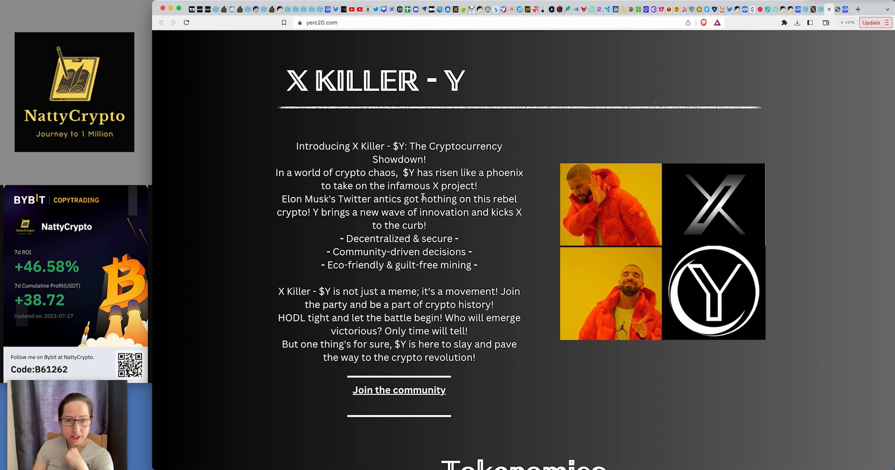
pyautogui.moveTo(360, 211)
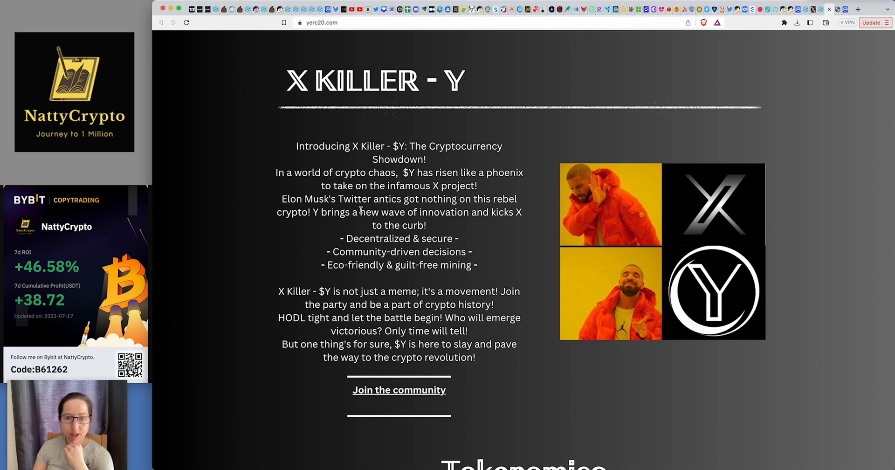
pyautogui.moveTo(302, 225)
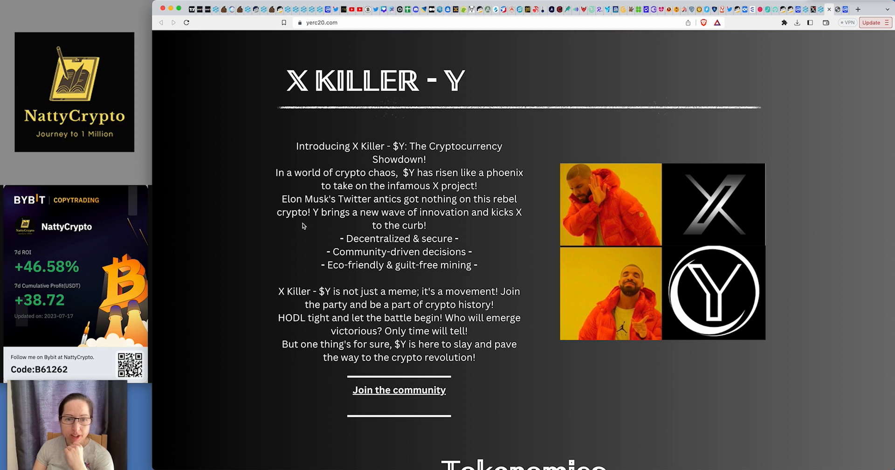
# Scroll the yerc20.com site down to its Tokenomics section.
pyautogui.scroll(-3)
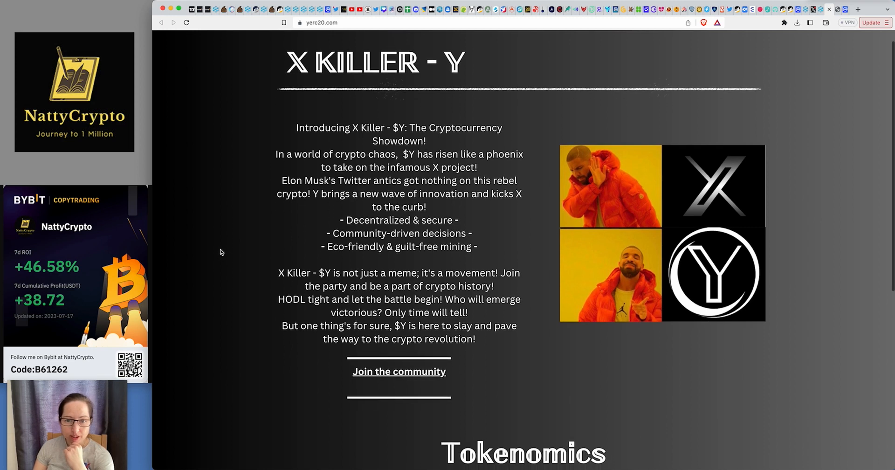
pyautogui.scroll(-3)
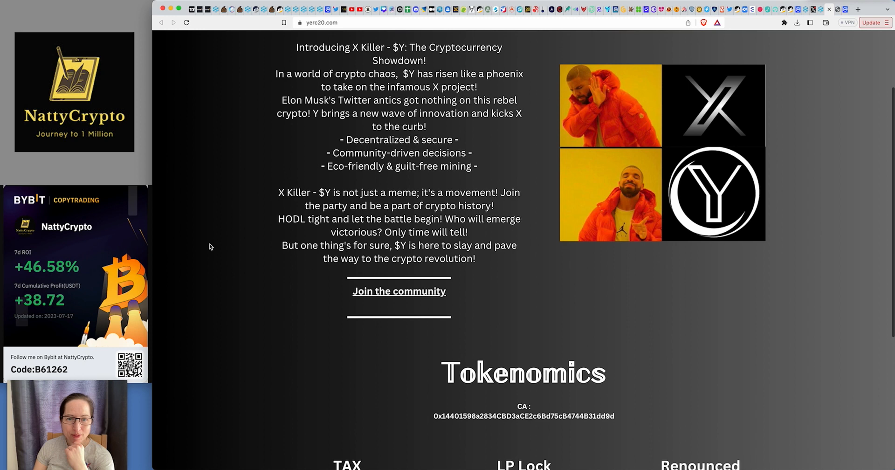
pyautogui.scroll(-3)
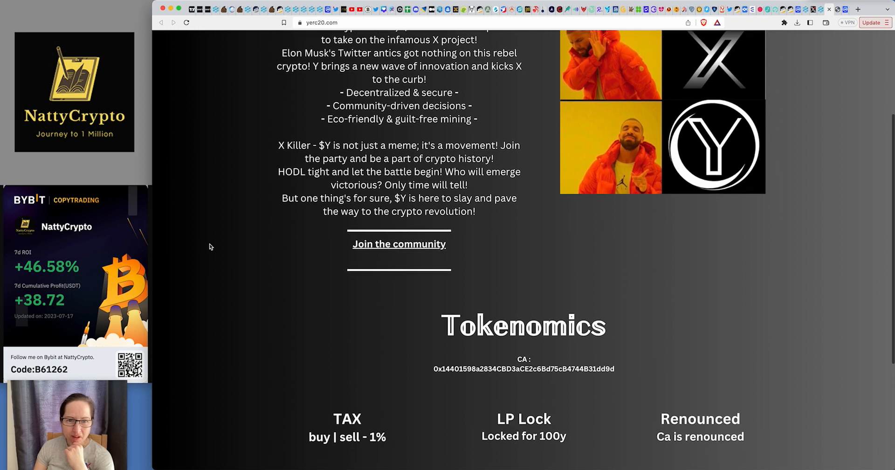
pyautogui.scroll(-3)
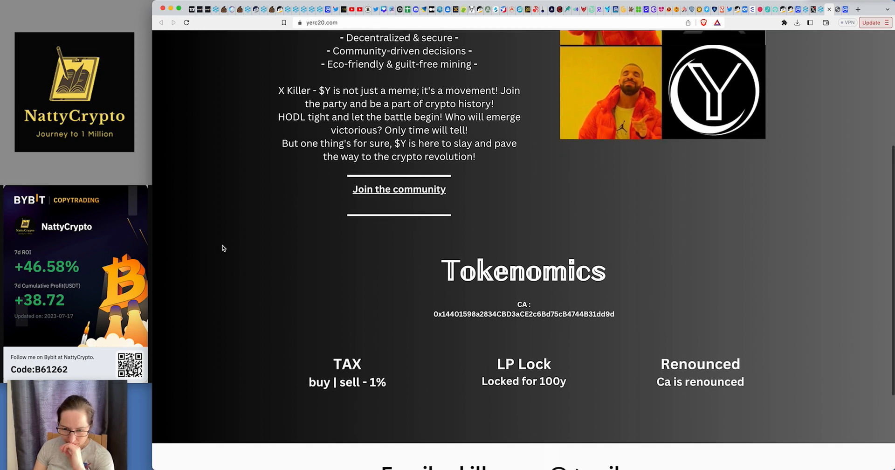
pyautogui.scroll(-3)
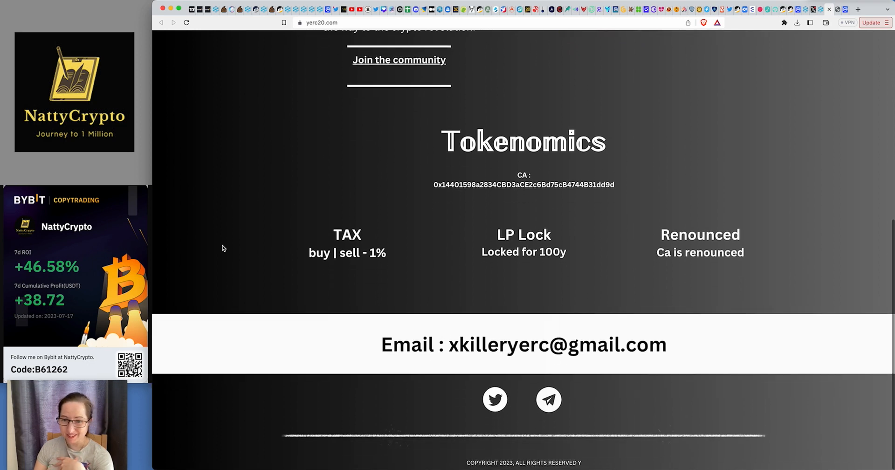
pyautogui.moveTo(550, 268)
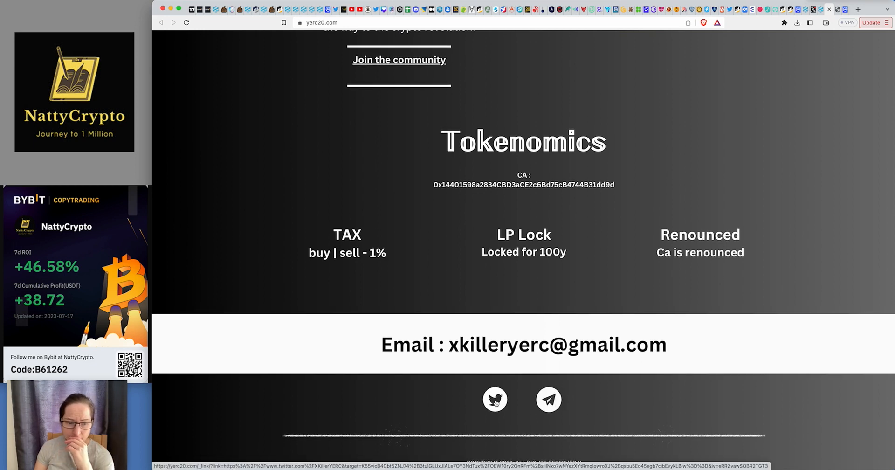
# Try the Y project's Twitter and Telegram links, then return to the website.
pyautogui.click(494, 399)
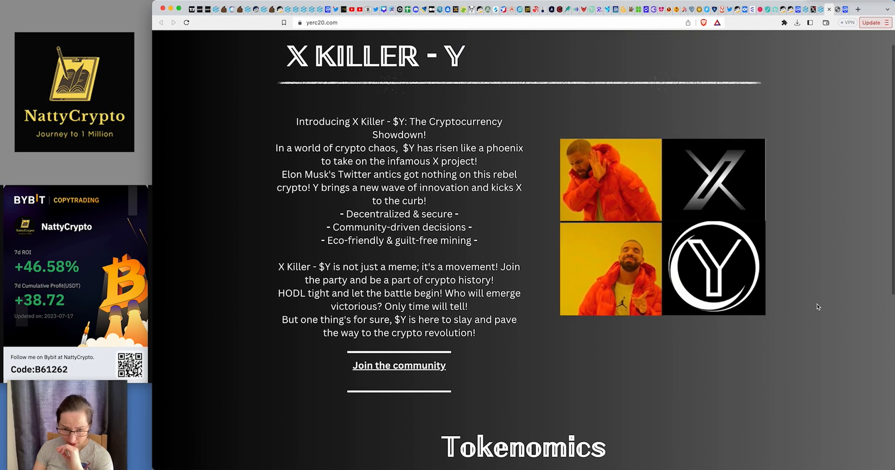
pyautogui.scroll(-3)
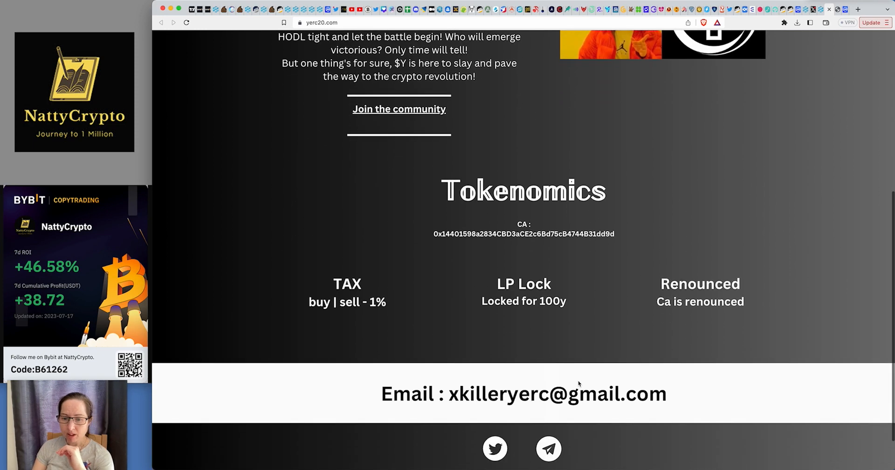
pyautogui.click(399, 109)
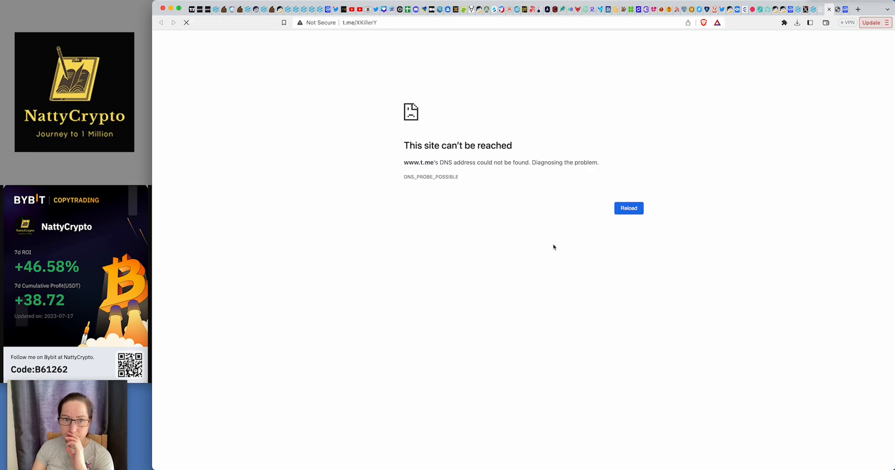
pyautogui.click(831, 10)
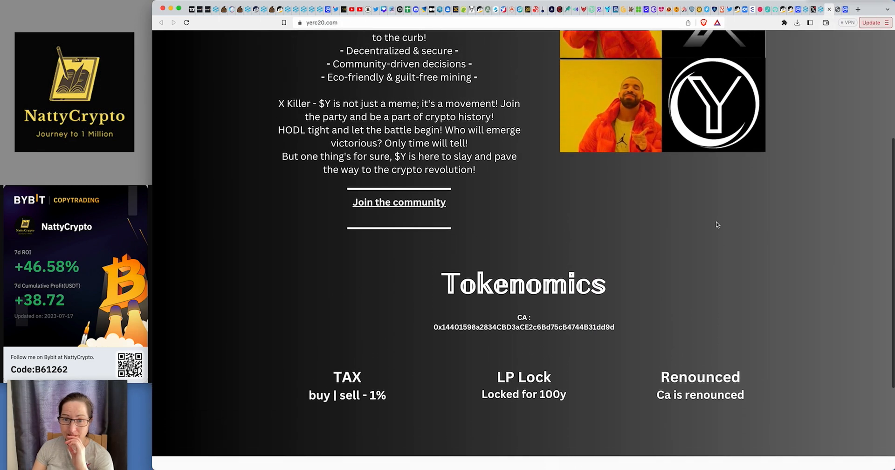
pyautogui.scroll(3)
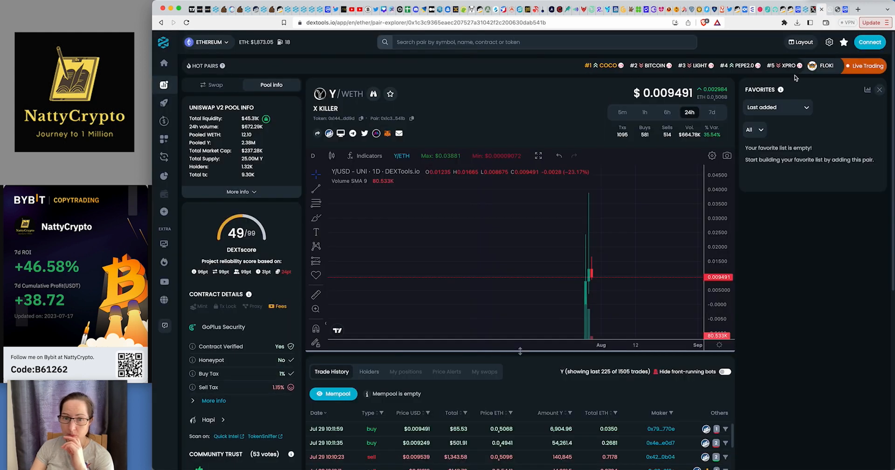
# Scroll the Y/WETH pair page through pool info, trade history and token description.
pyautogui.scroll(-3)
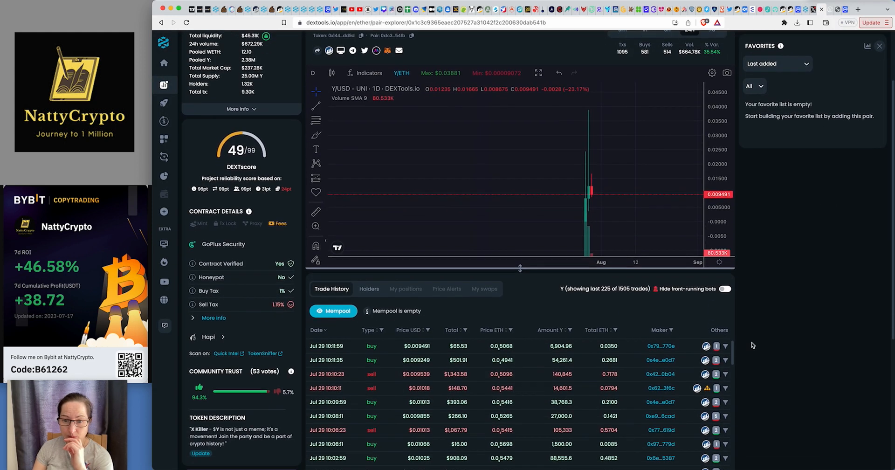
pyautogui.scroll(-3)
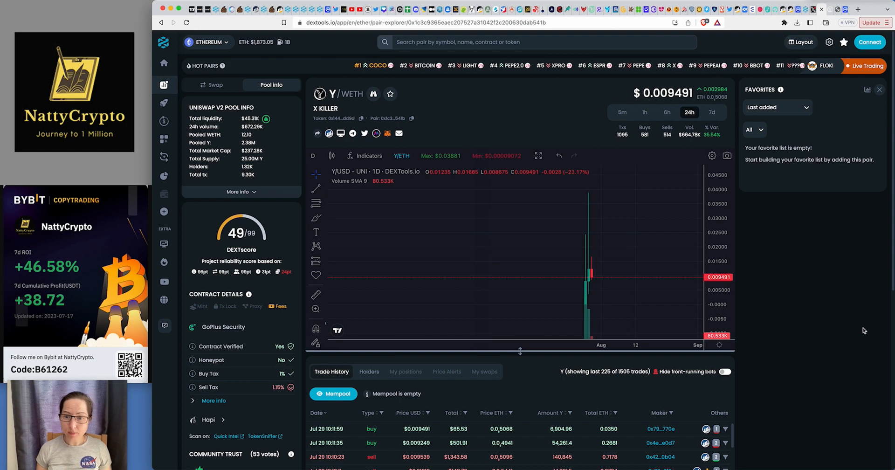
pyautogui.scroll(-3)
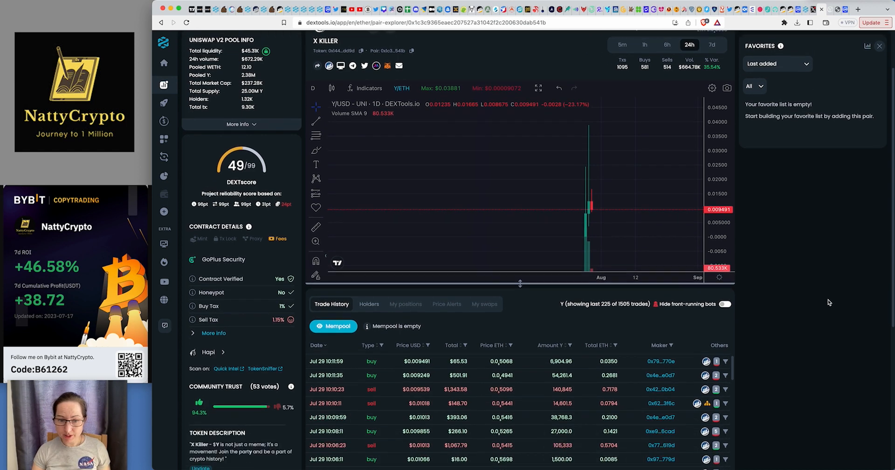
pyautogui.scroll(-3)
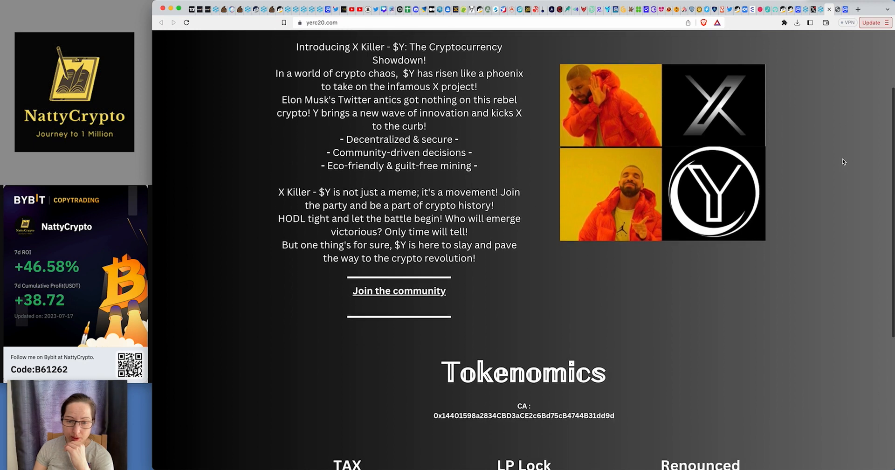
# Scroll through the X Killer ($Y) website before leaving it.
pyautogui.scroll(-3)
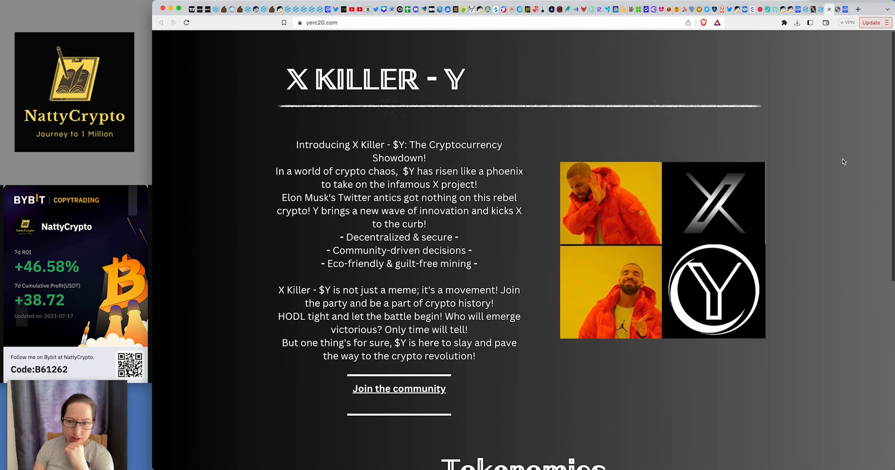
pyautogui.scroll(-3)
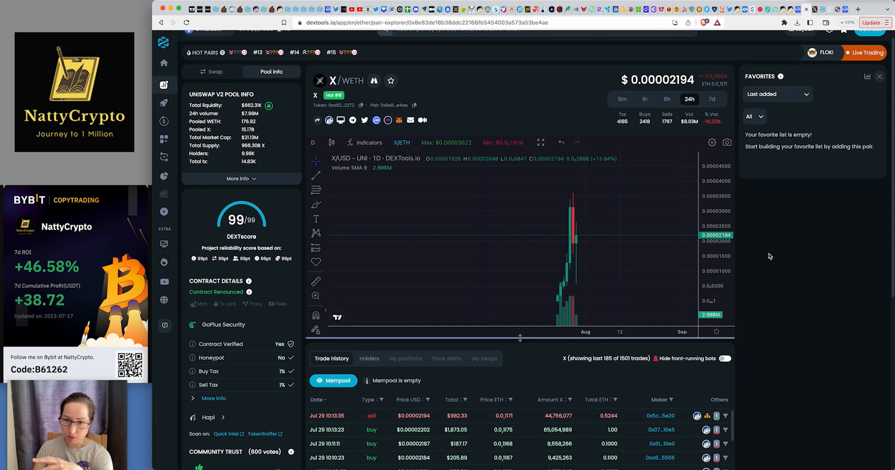
# Scroll the X/WETH pair page to its 99 DEXTscore and trade history.
pyautogui.scroll(-3)
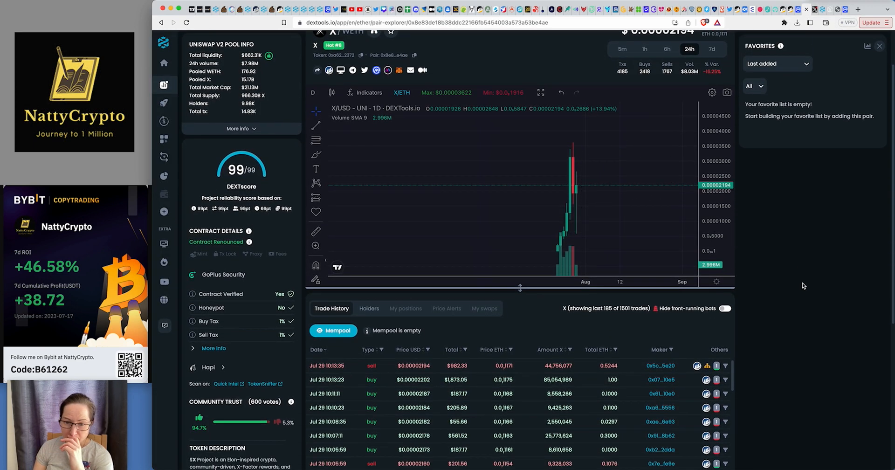
pyautogui.scroll(-3)
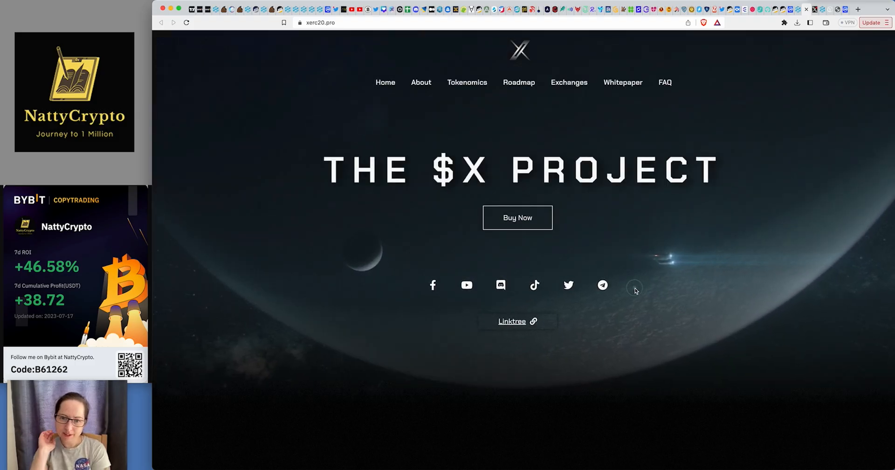
# Scroll xerc20.pro past the exchange logos to the 'Inspired by the visionary entrepreneur' section.
pyautogui.scroll(-3)
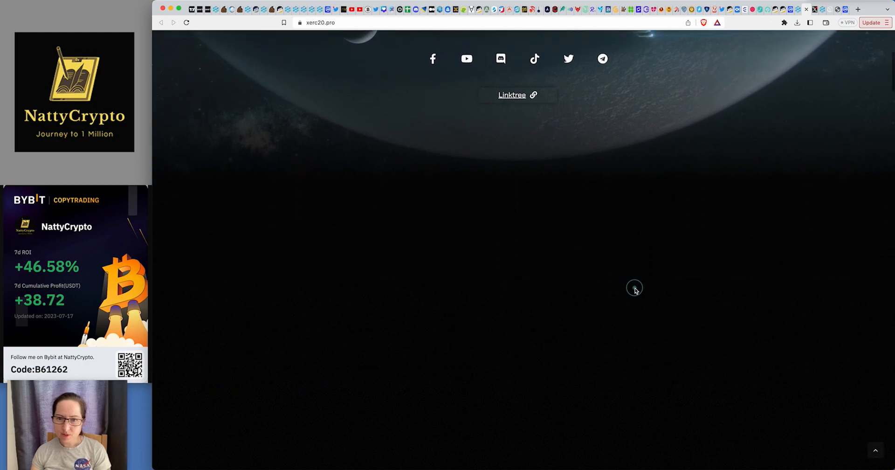
pyautogui.scroll(-3)
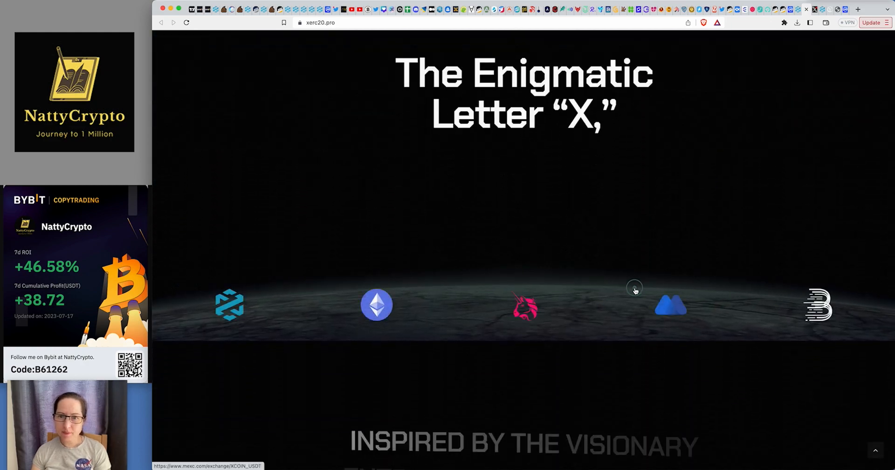
pyautogui.scroll(-3)
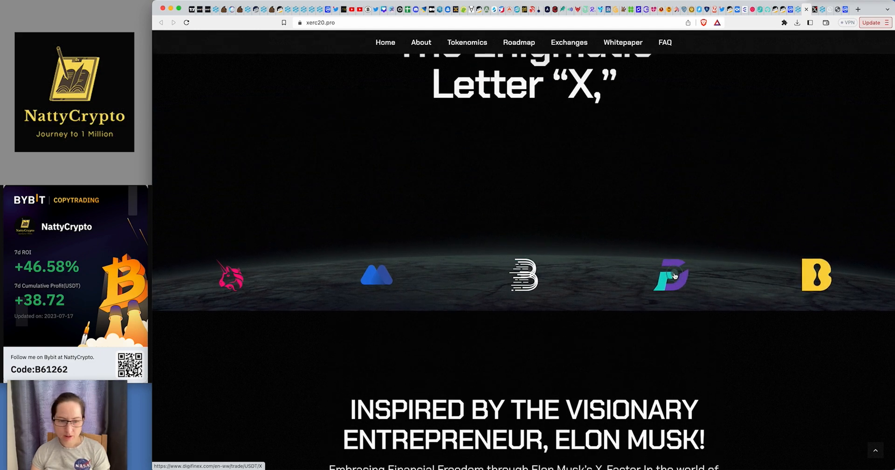
pyautogui.moveTo(522, 276)
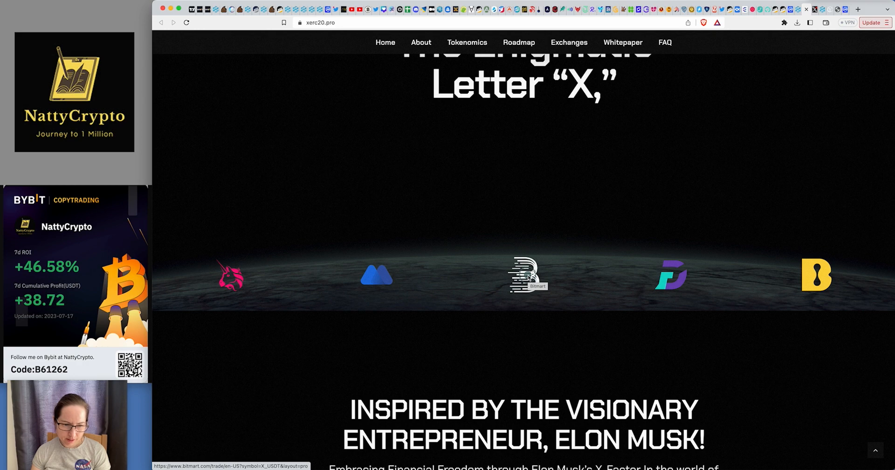
pyautogui.scroll(-3)
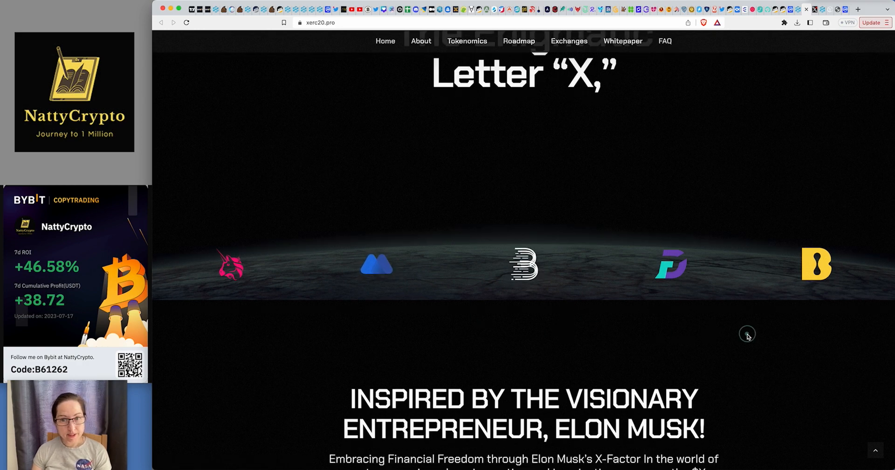
pyautogui.scroll(-3)
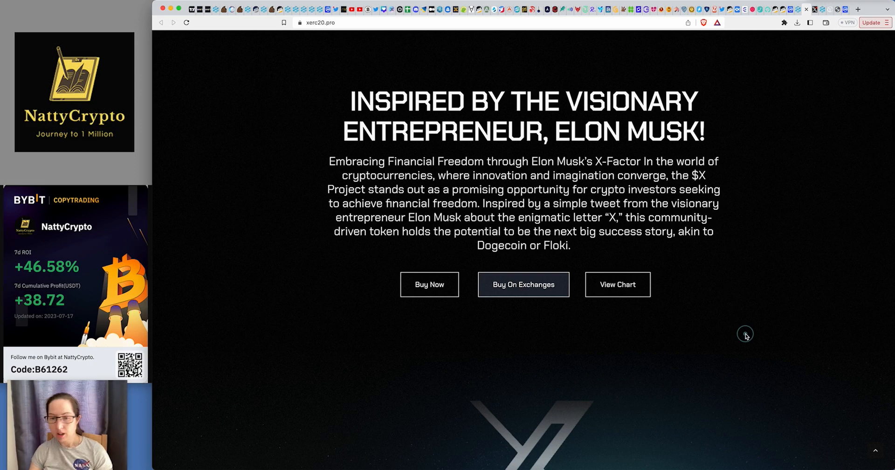
# Scroll xerc20.pro through Tokenomics, Tax Mechanism, Commitment to Investors and Roadmap.
pyautogui.scroll(-3)
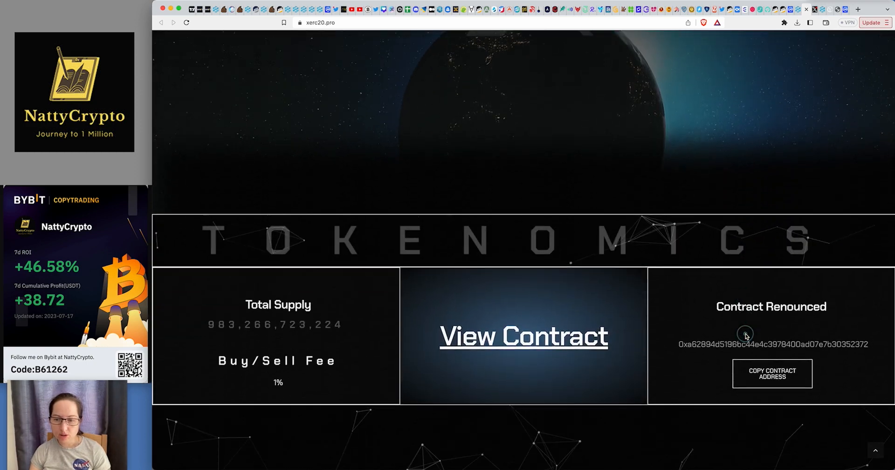
pyautogui.scroll(-3)
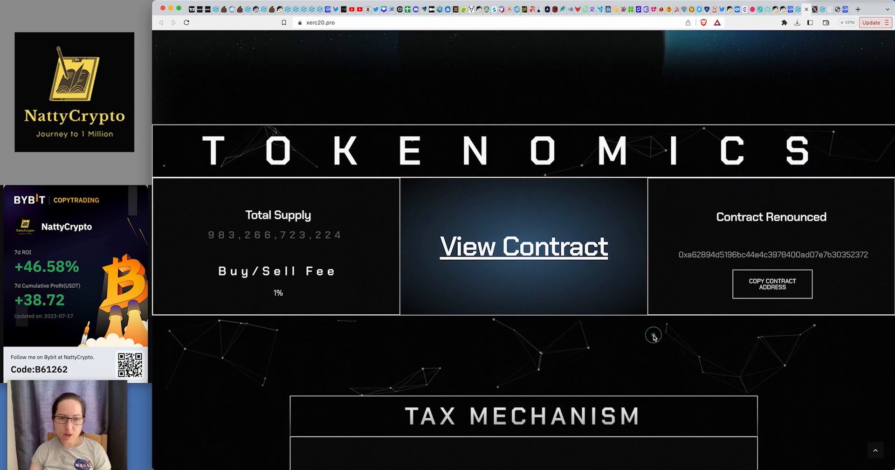
pyautogui.scroll(-3)
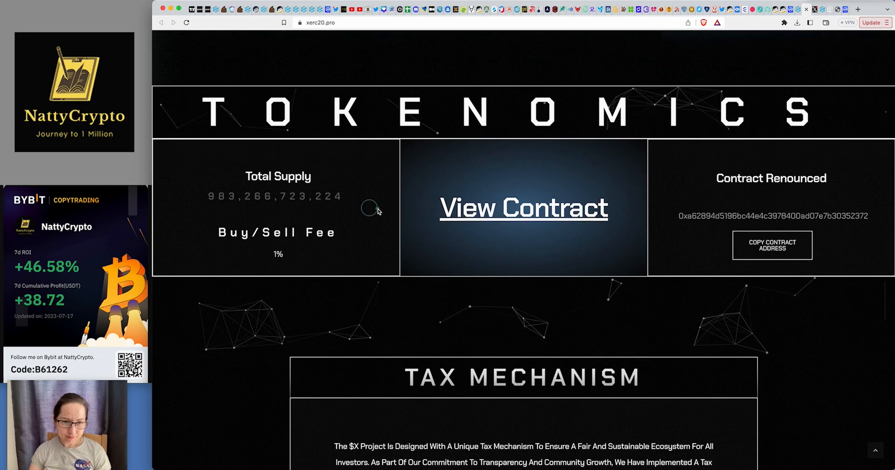
pyautogui.scroll(-3)
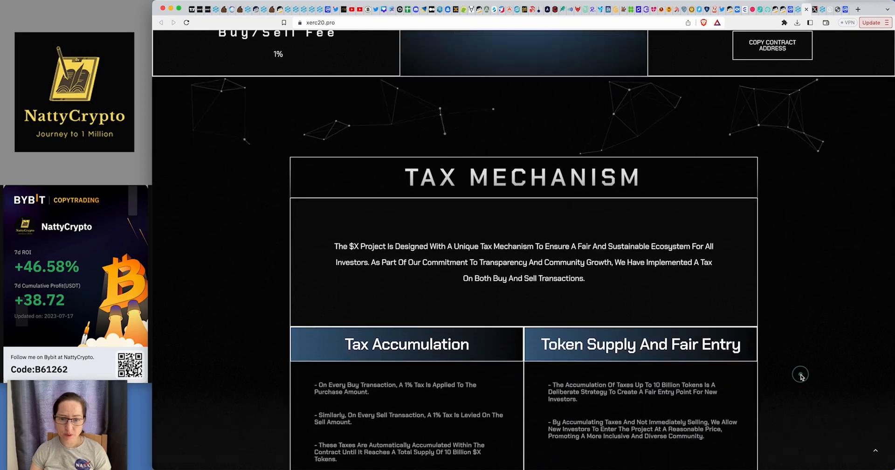
pyautogui.scroll(-3)
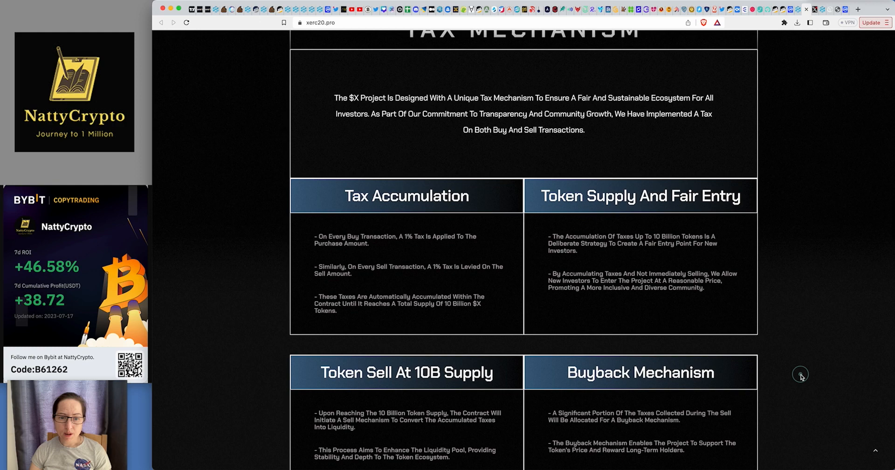
pyautogui.scroll(-3)
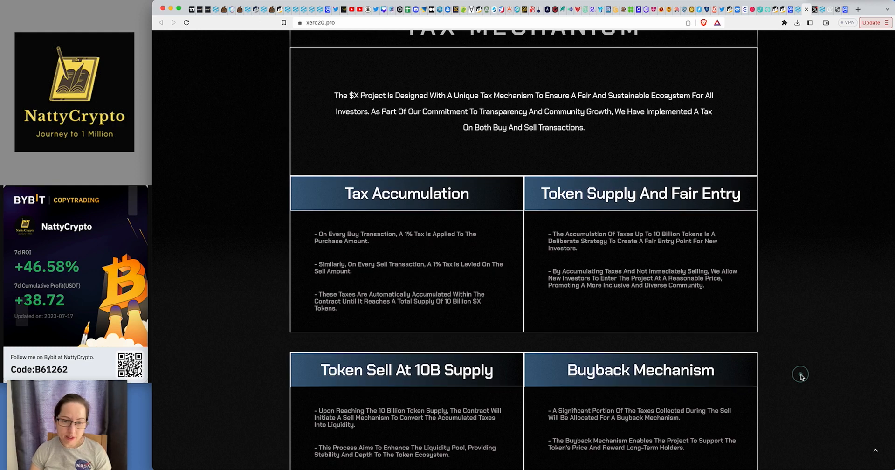
pyautogui.scroll(-3)
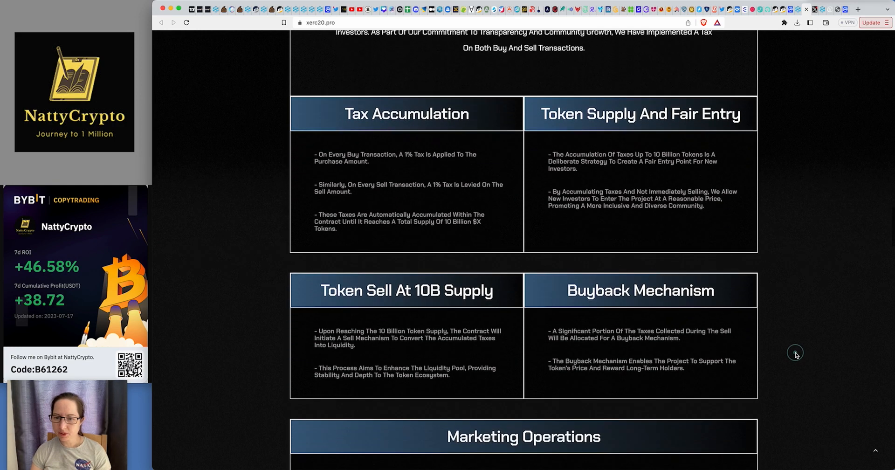
pyautogui.scroll(-3)
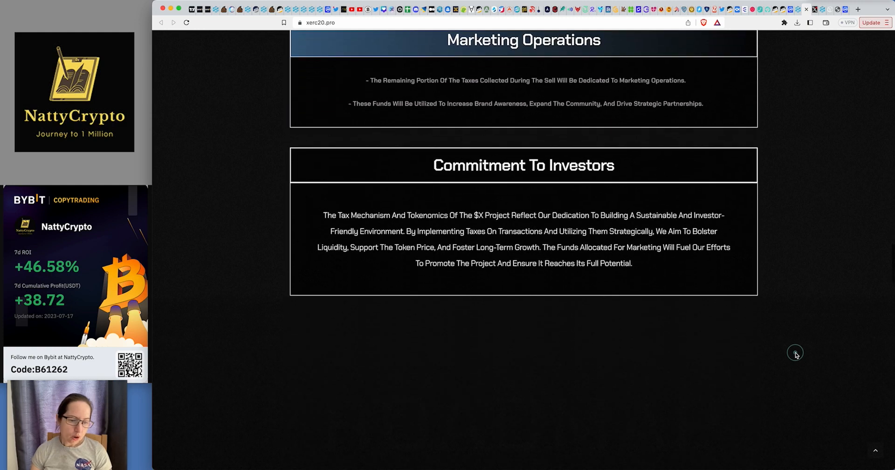
pyautogui.scroll(-3)
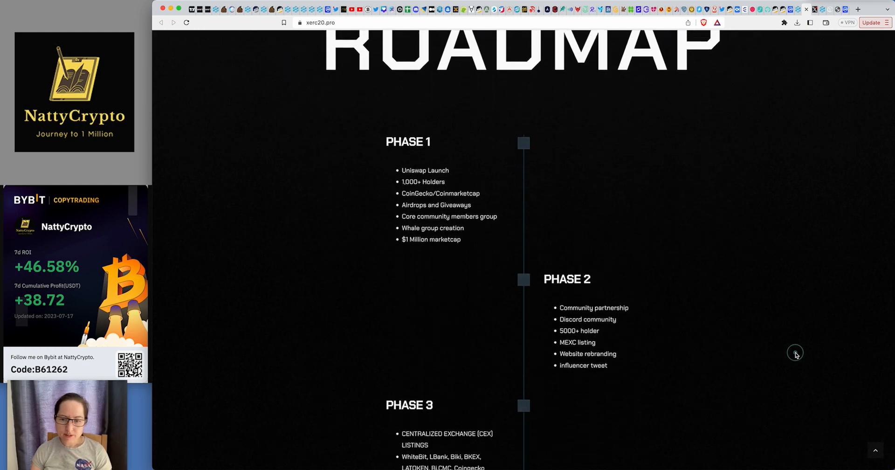
pyautogui.scroll(-3)
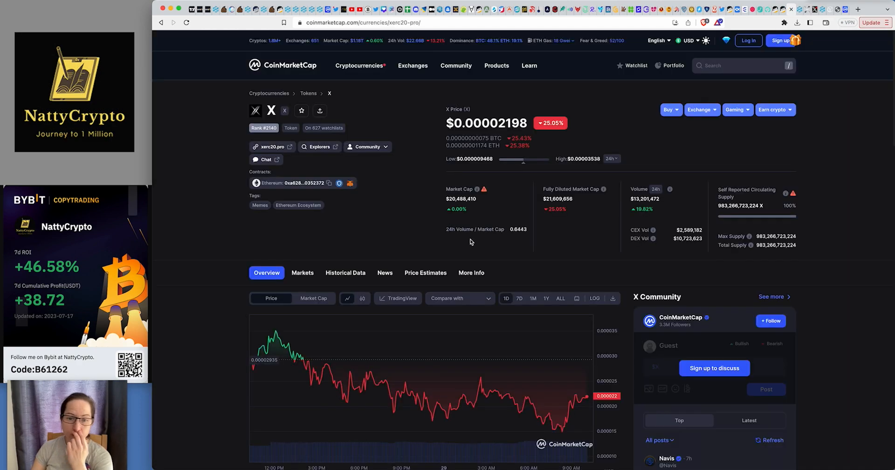
# Show the Markets list on CoinMarketCap's X token page and scroll it.
pyautogui.click(302, 272)
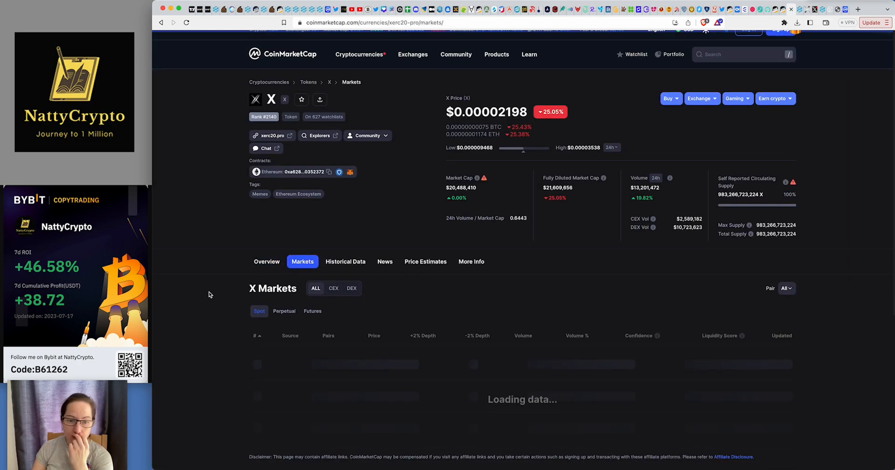
pyautogui.scroll(-3)
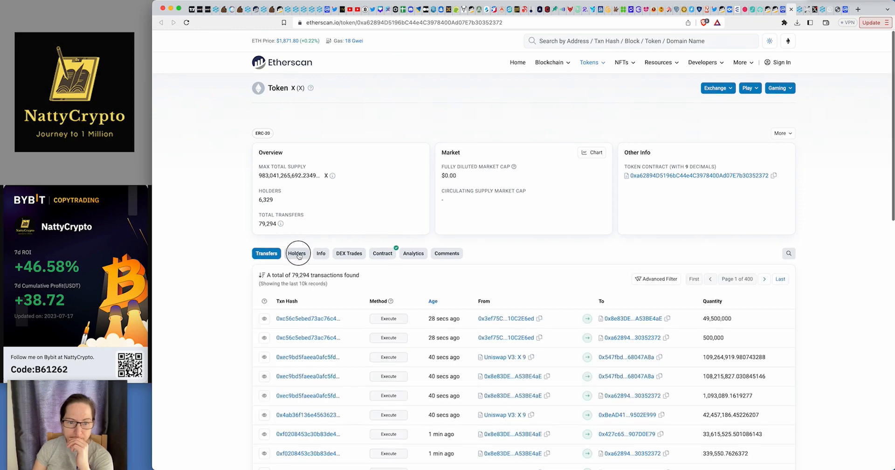
# Open the X token's Holders tab on Etherscan and scroll the top holders.
pyautogui.click(297, 253)
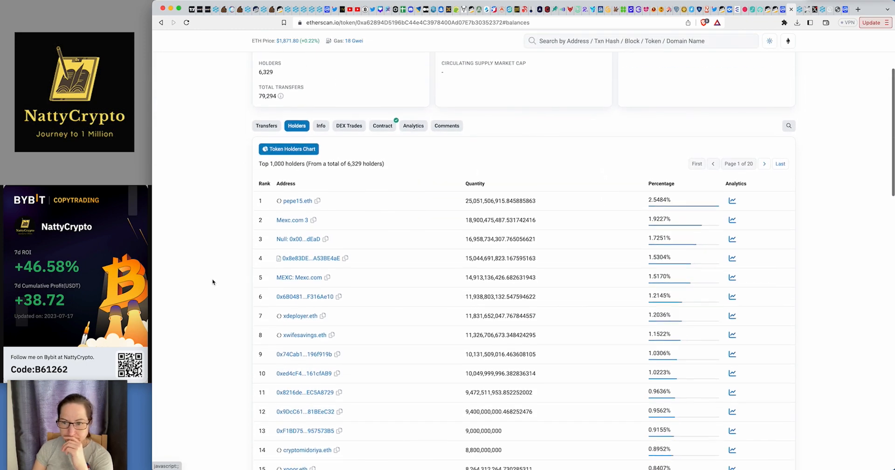
pyautogui.scroll(-3)
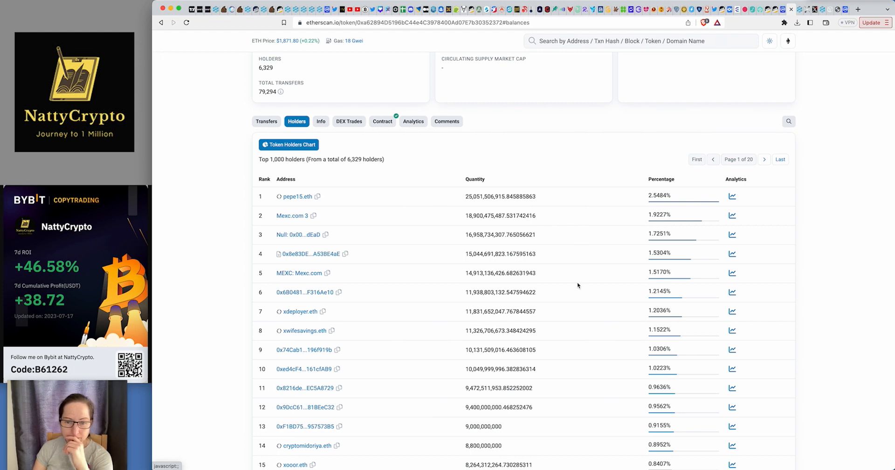
pyautogui.scroll(-3)
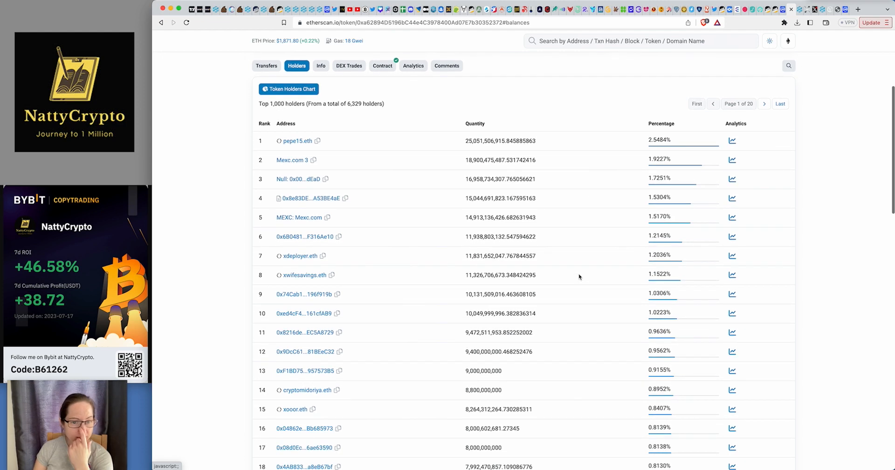
pyautogui.scroll(-3)
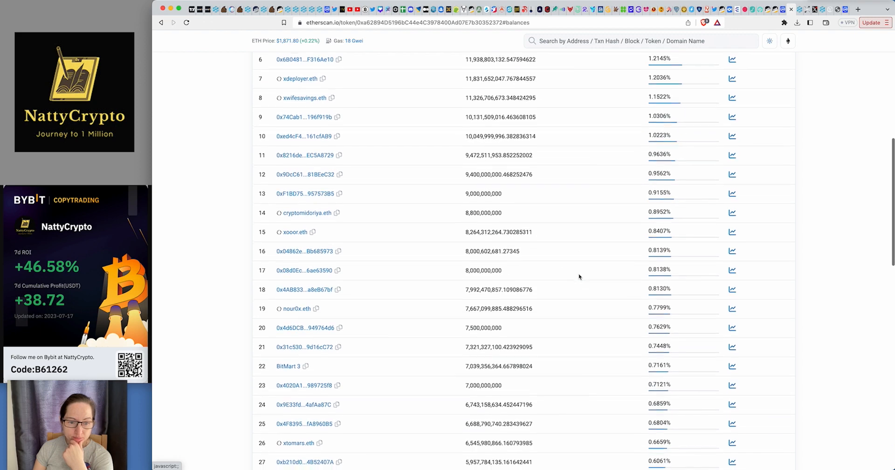
pyautogui.scroll(-3)
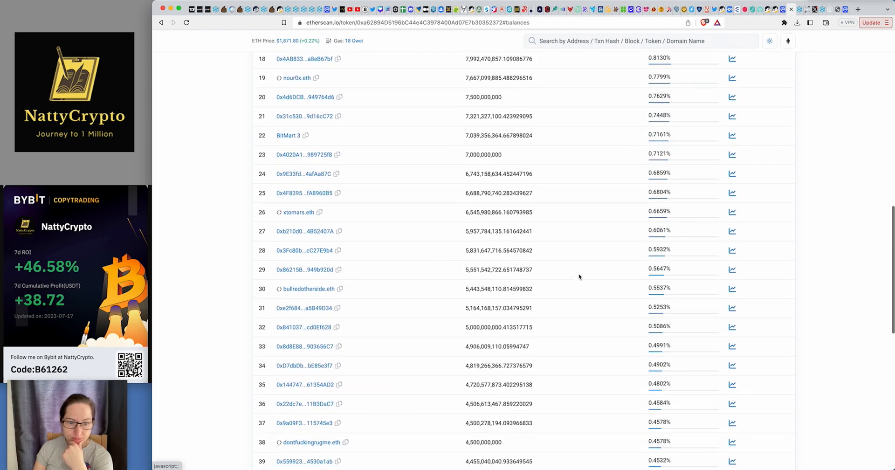
pyautogui.scroll(-3)
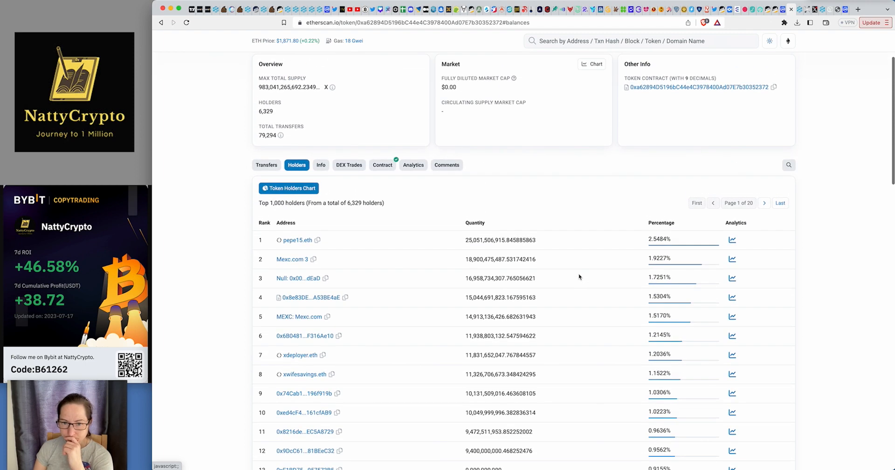
pyautogui.moveTo(485, 247)
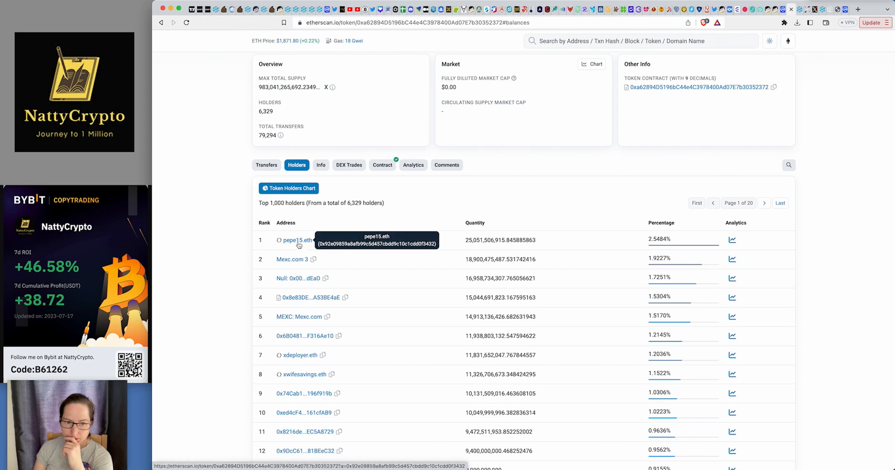
# Open top holder pepe15.eth, showing 24 transactions and a 25.05-billion X balance.
pyautogui.click(294, 239)
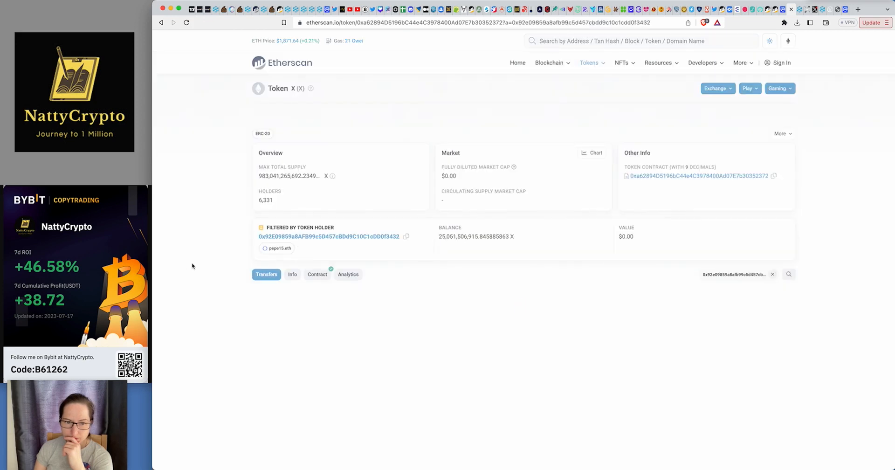
pyautogui.scroll(-3)
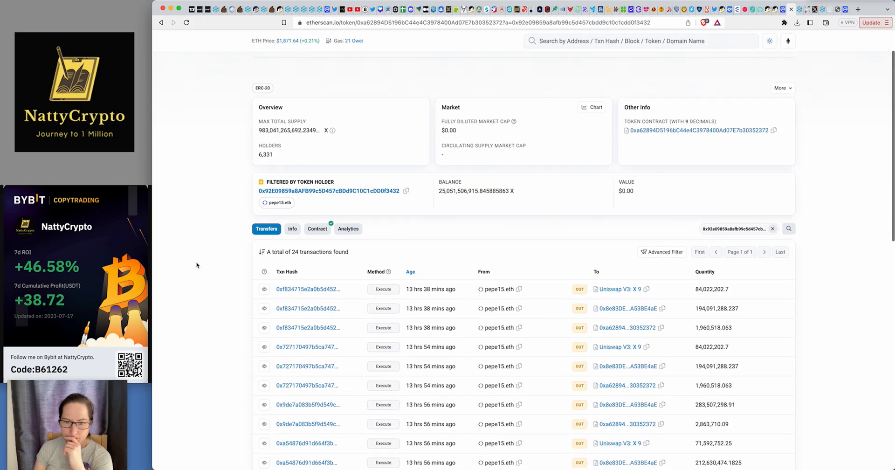
pyautogui.scroll(-3)
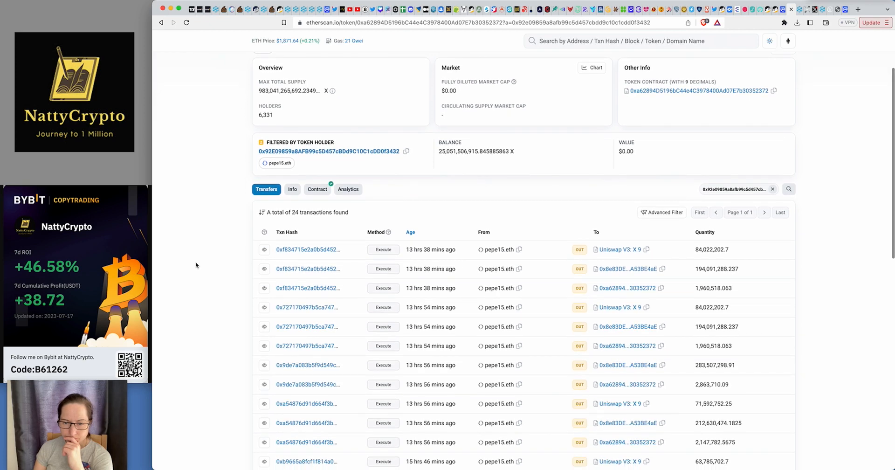